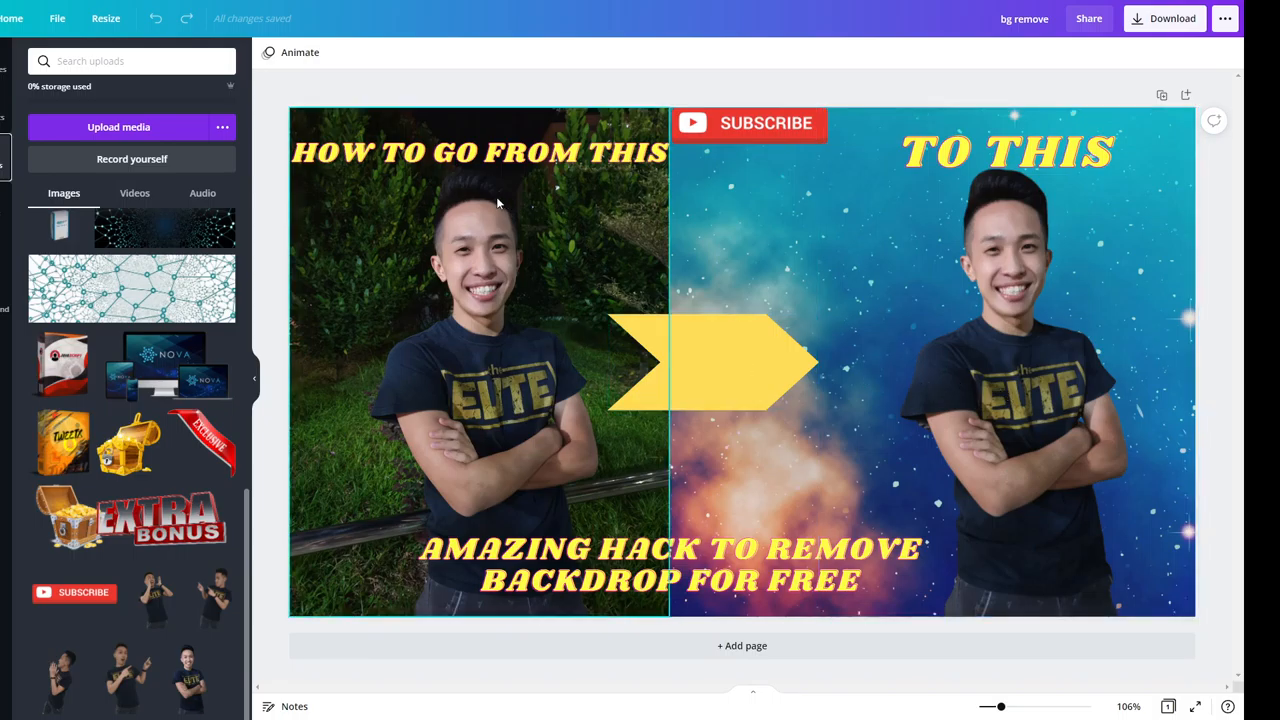
pyautogui.moveTo(568, 216)
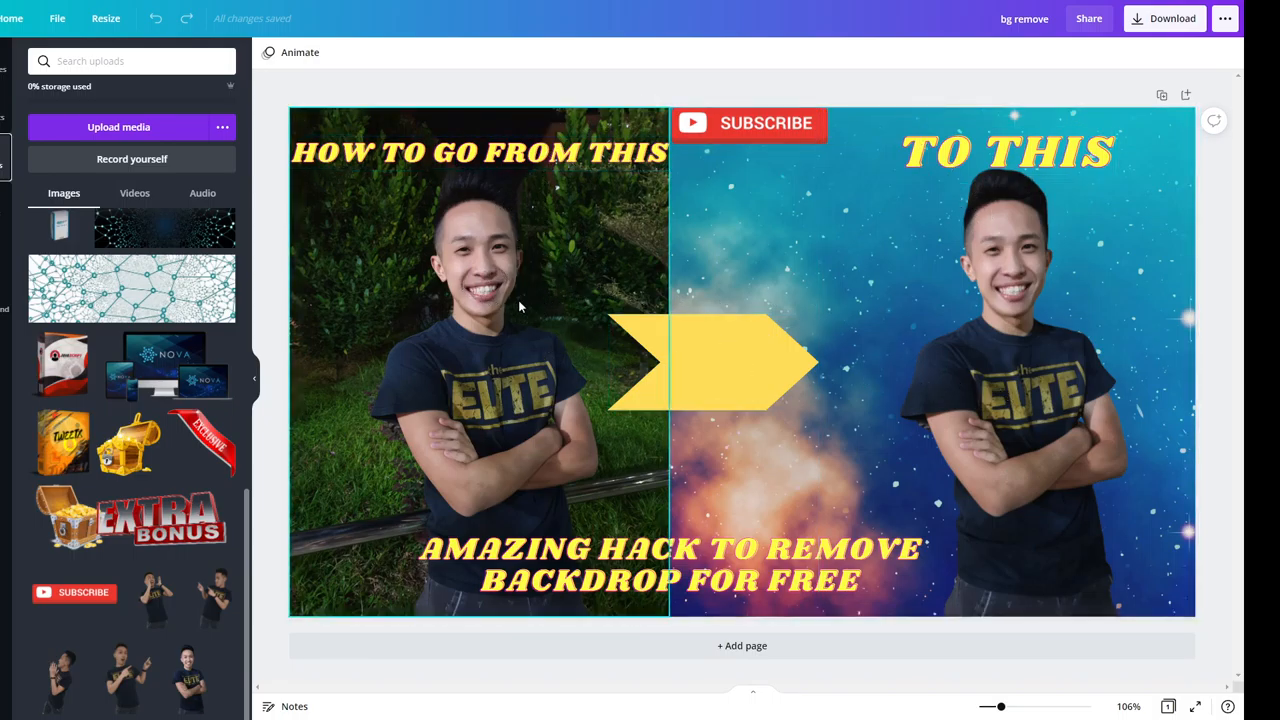
pyautogui.moveTo(628, 470)
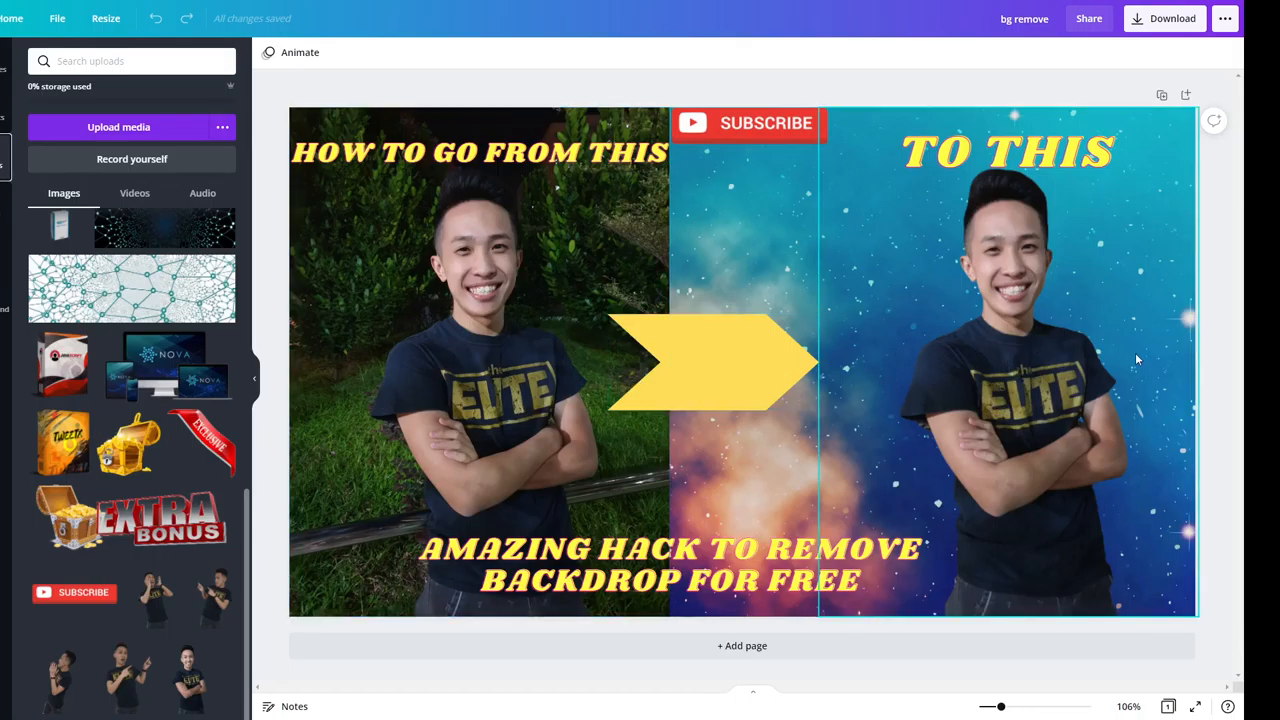
pyautogui.moveTo(1040, 472)
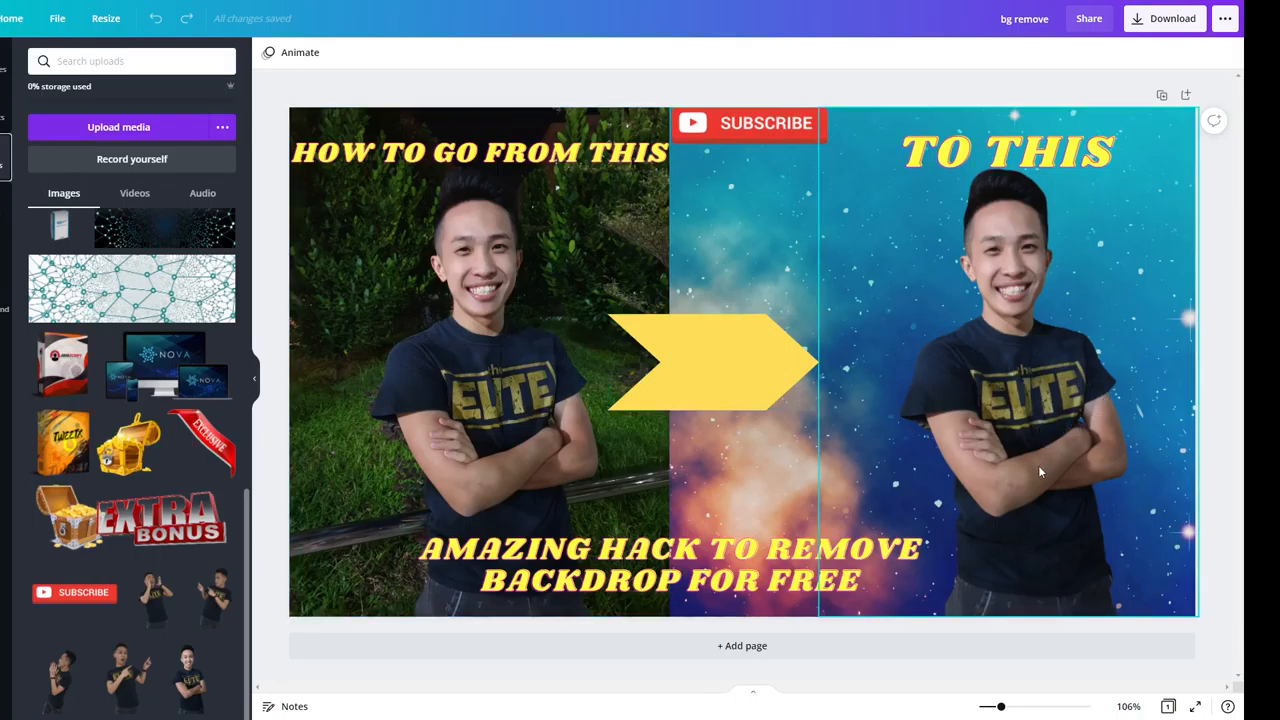
pyautogui.moveTo(844, 396)
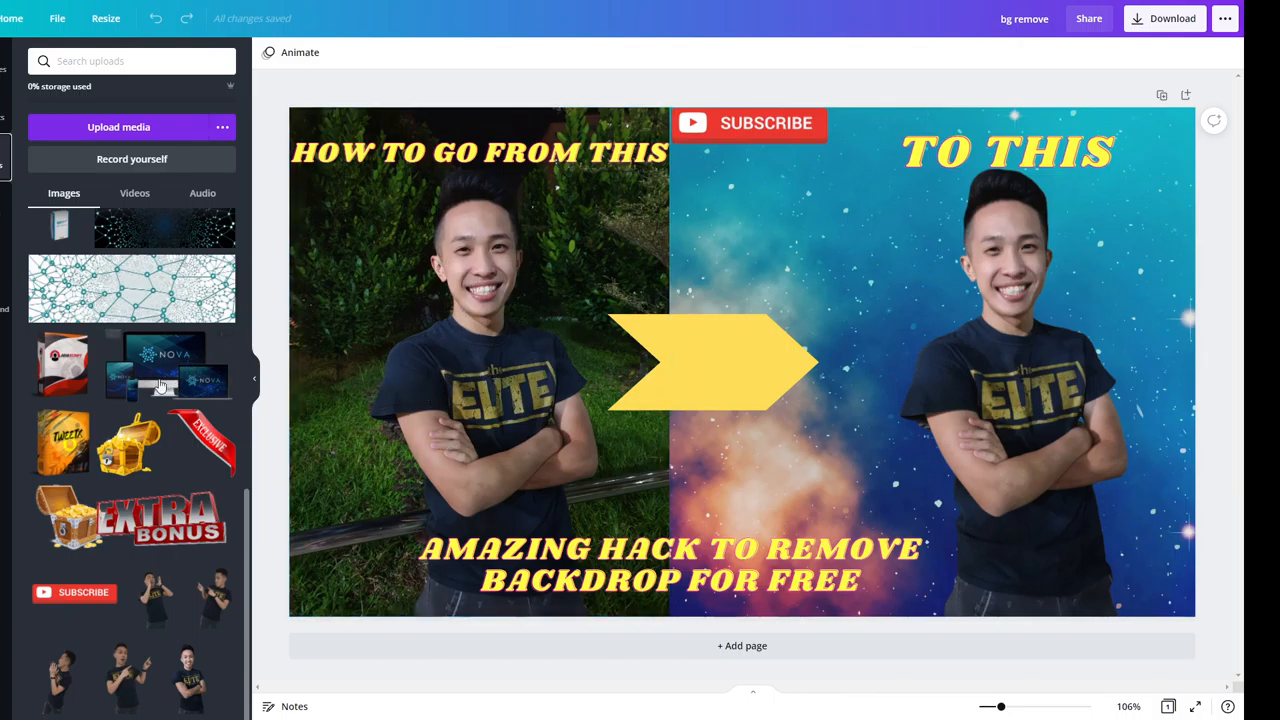
# Reach remove.bg's upload page with the file picker showing the Faces folder
pyautogui.scroll(-3)
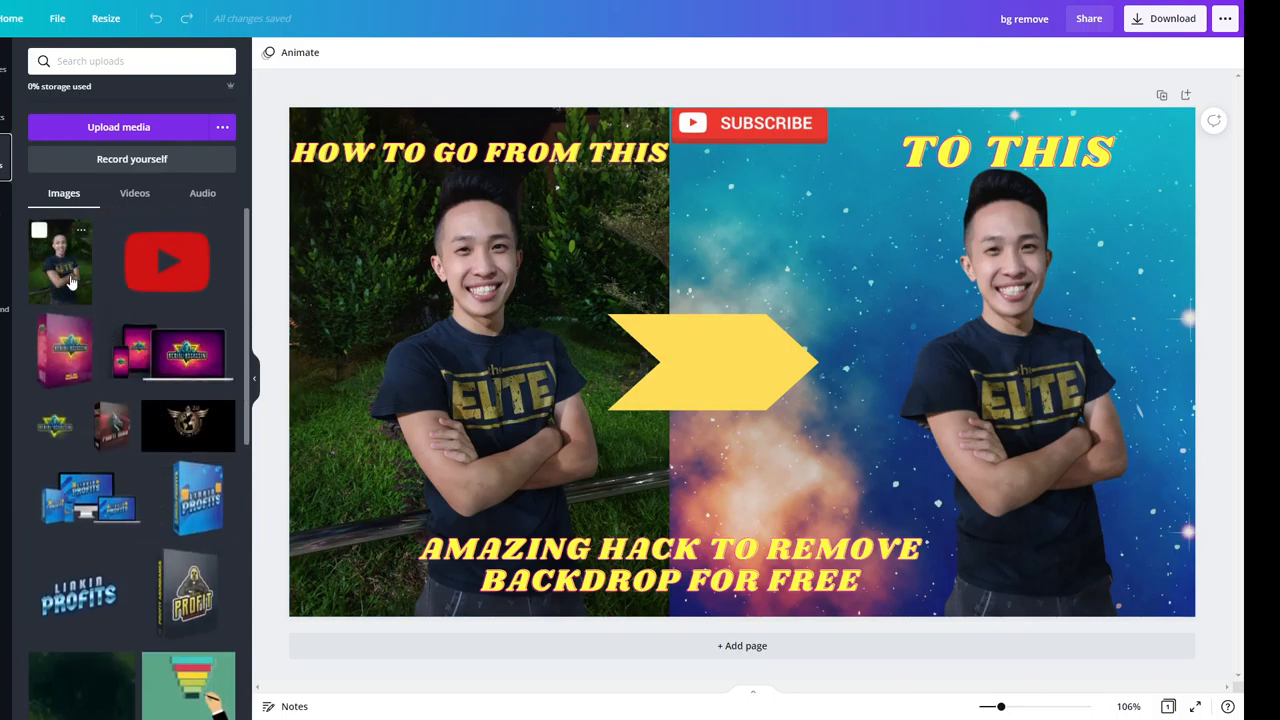
pyautogui.moveTo(70, 270)
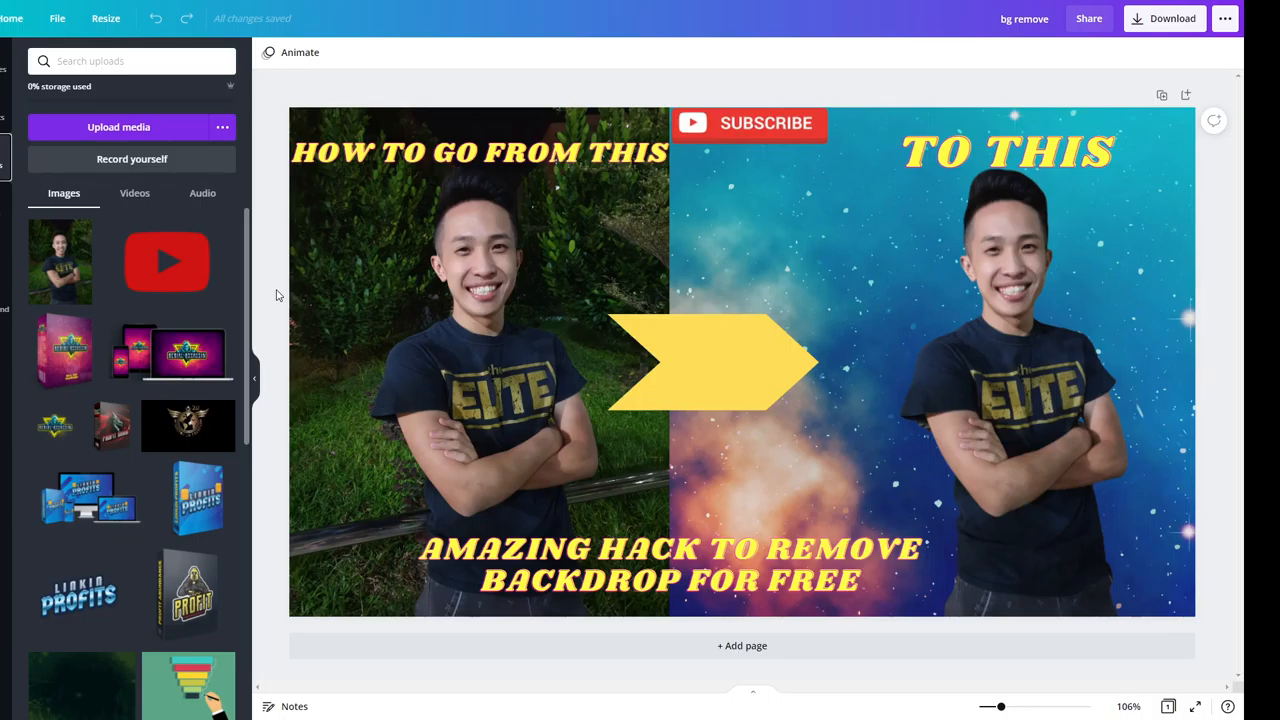
pyautogui.moveTo(60, 260)
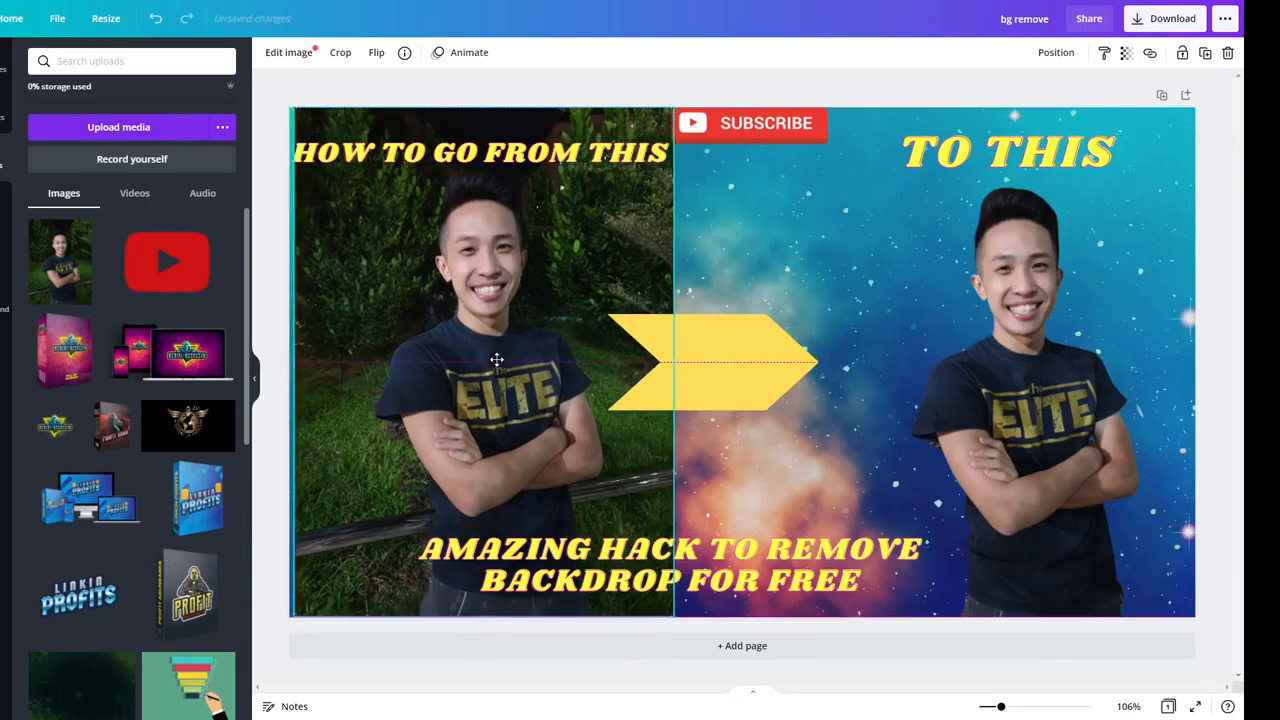
pyautogui.click(478, 360)
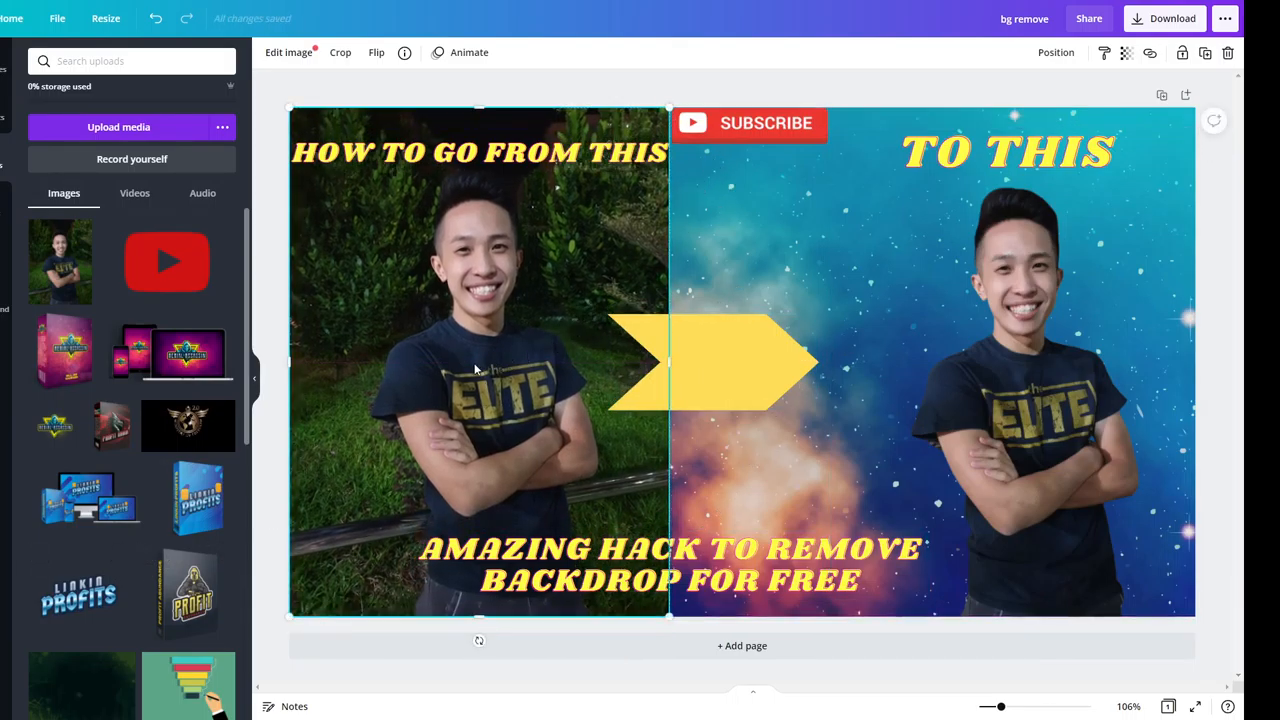
pyautogui.moveTo(424, 312)
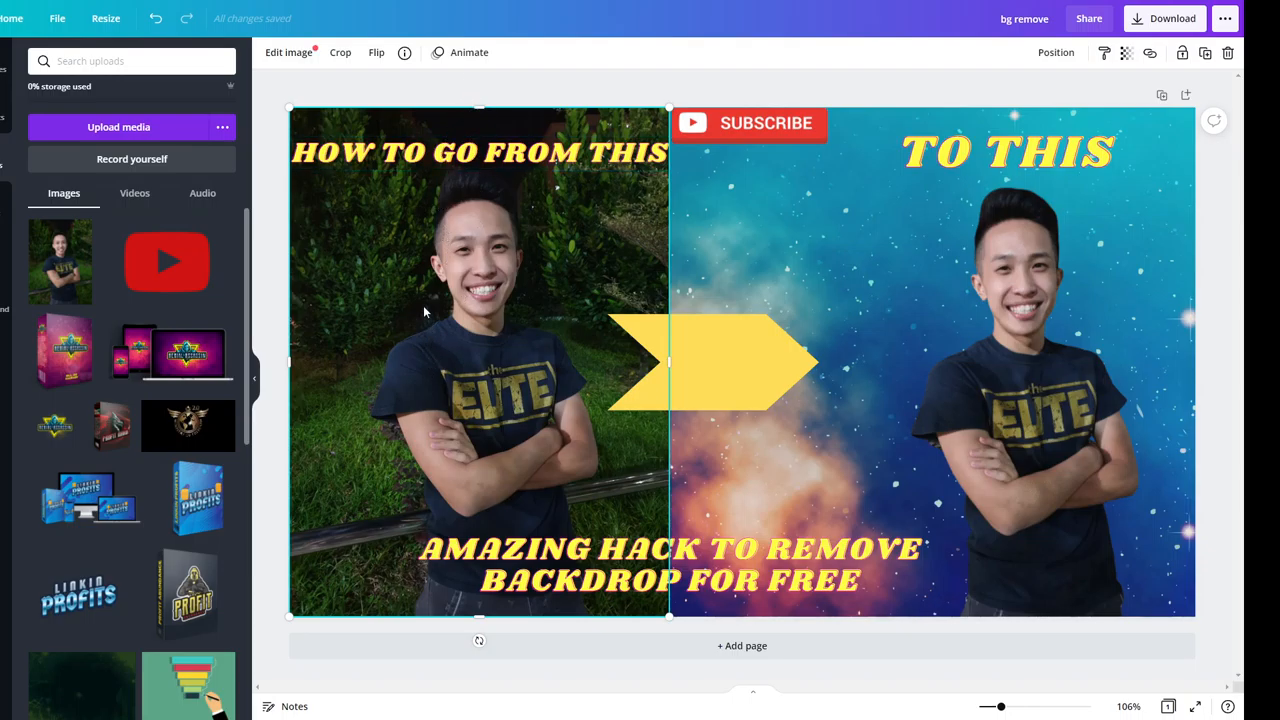
pyautogui.moveTo(862, 308)
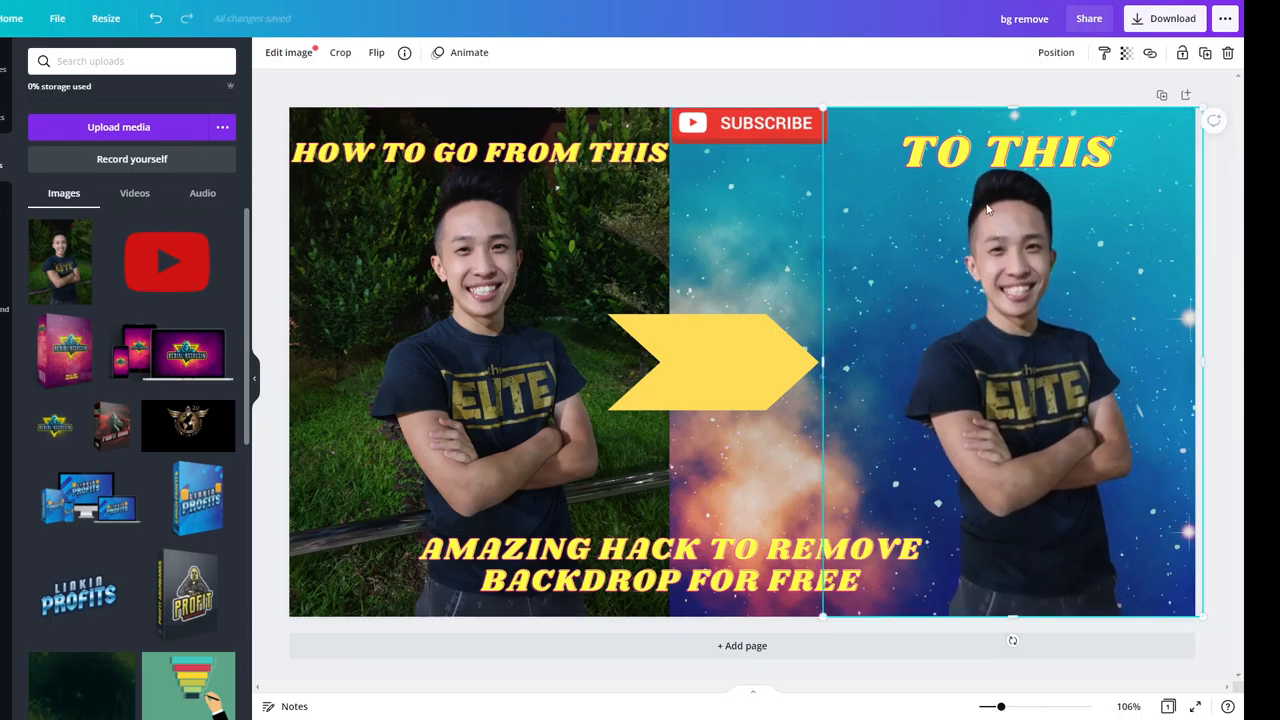
pyautogui.moveTo(916, 476)
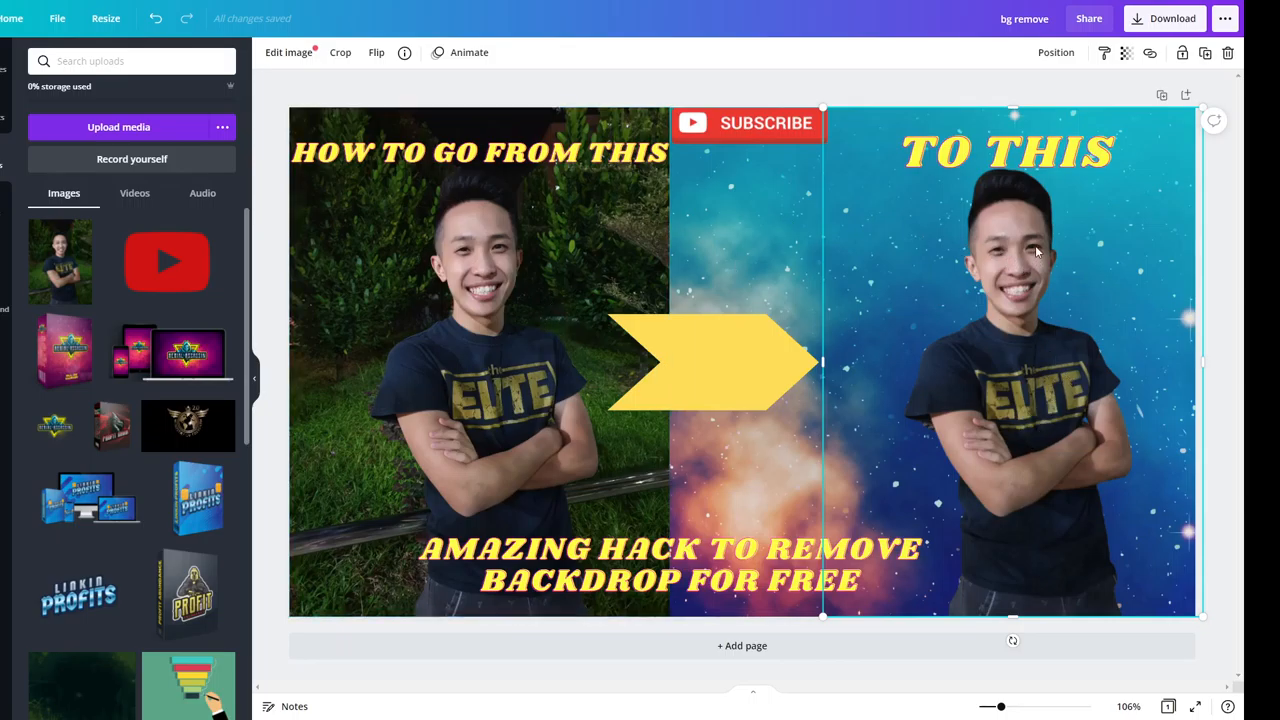
pyautogui.moveTo(940, 364)
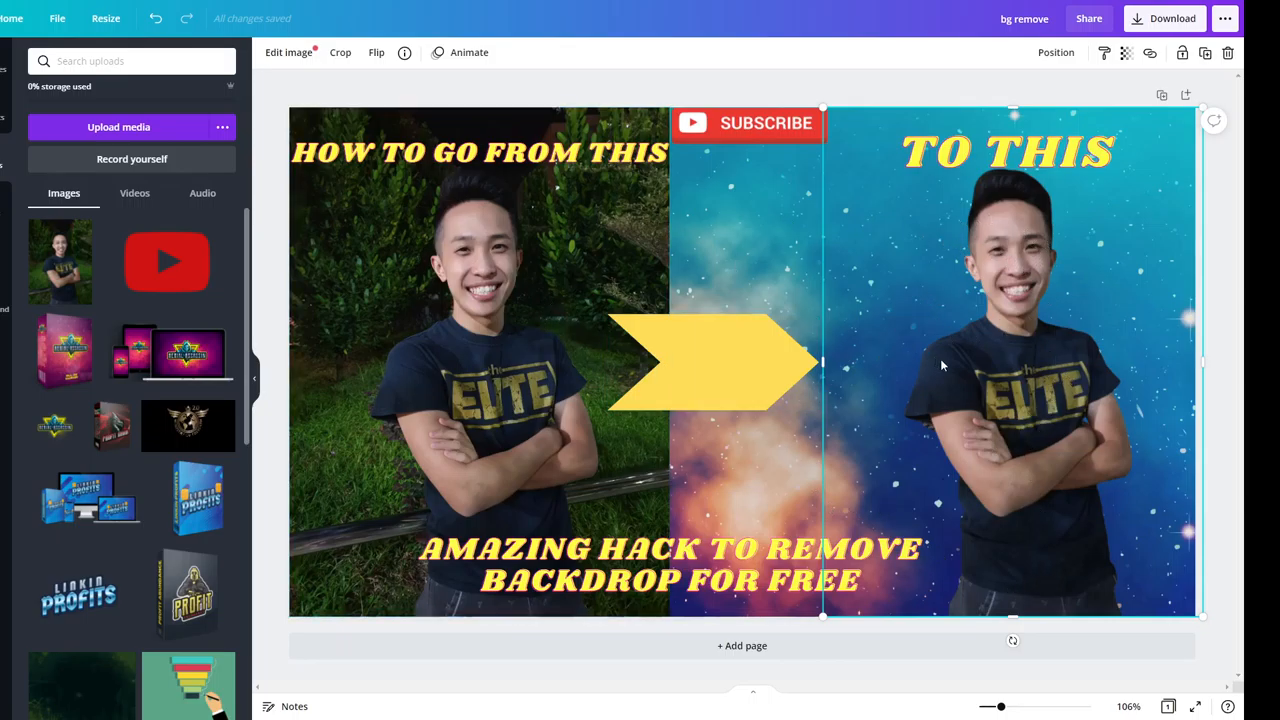
pyautogui.click(490, 396)
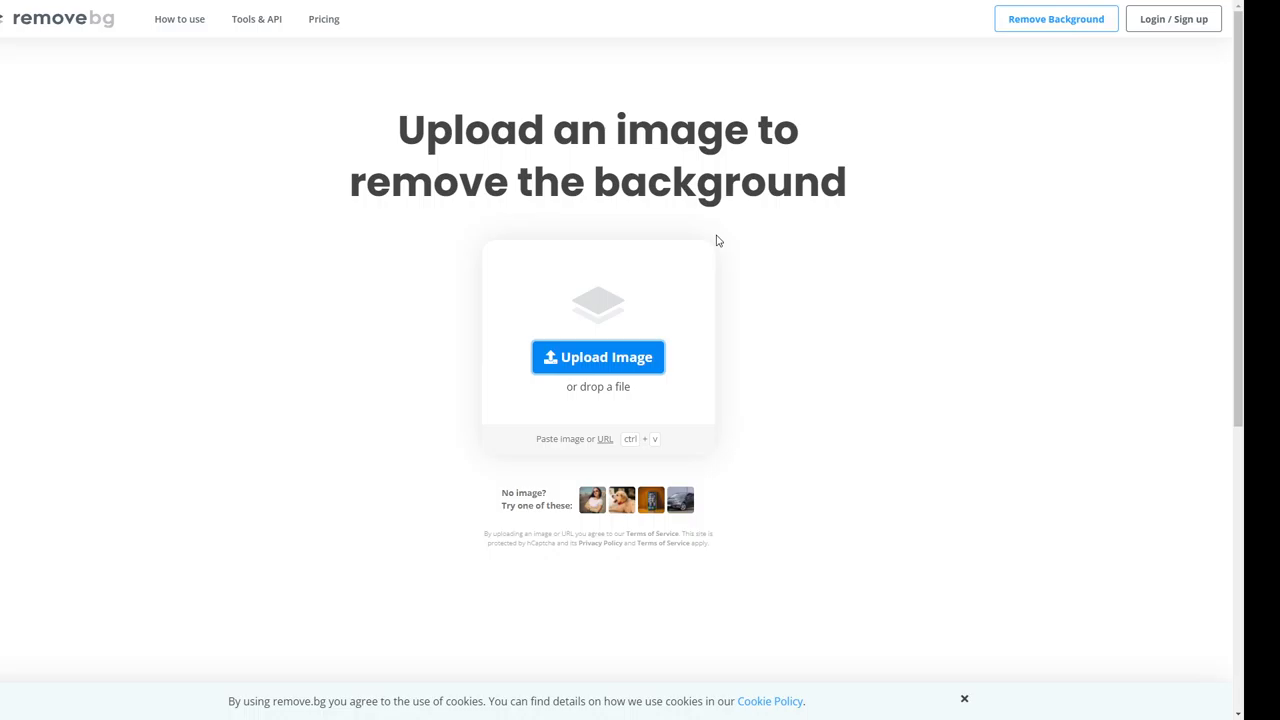
pyautogui.moveTo(240, 32)
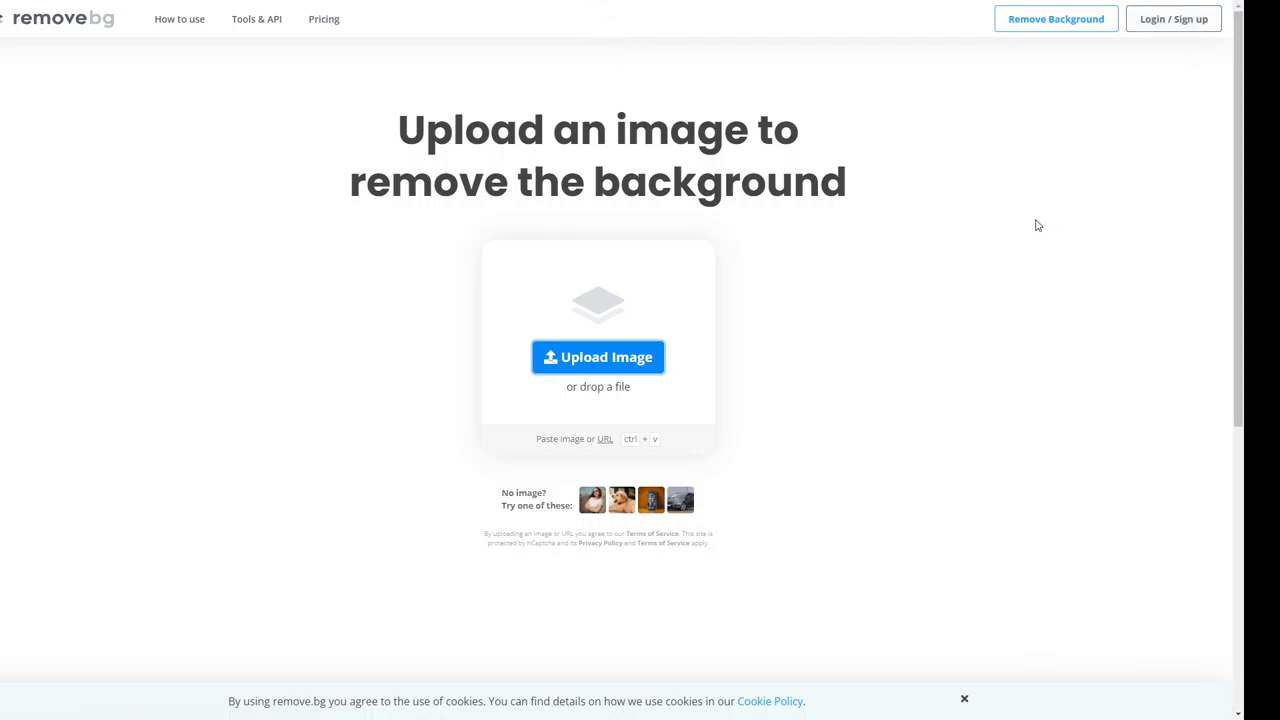
pyautogui.moveTo(420, 110)
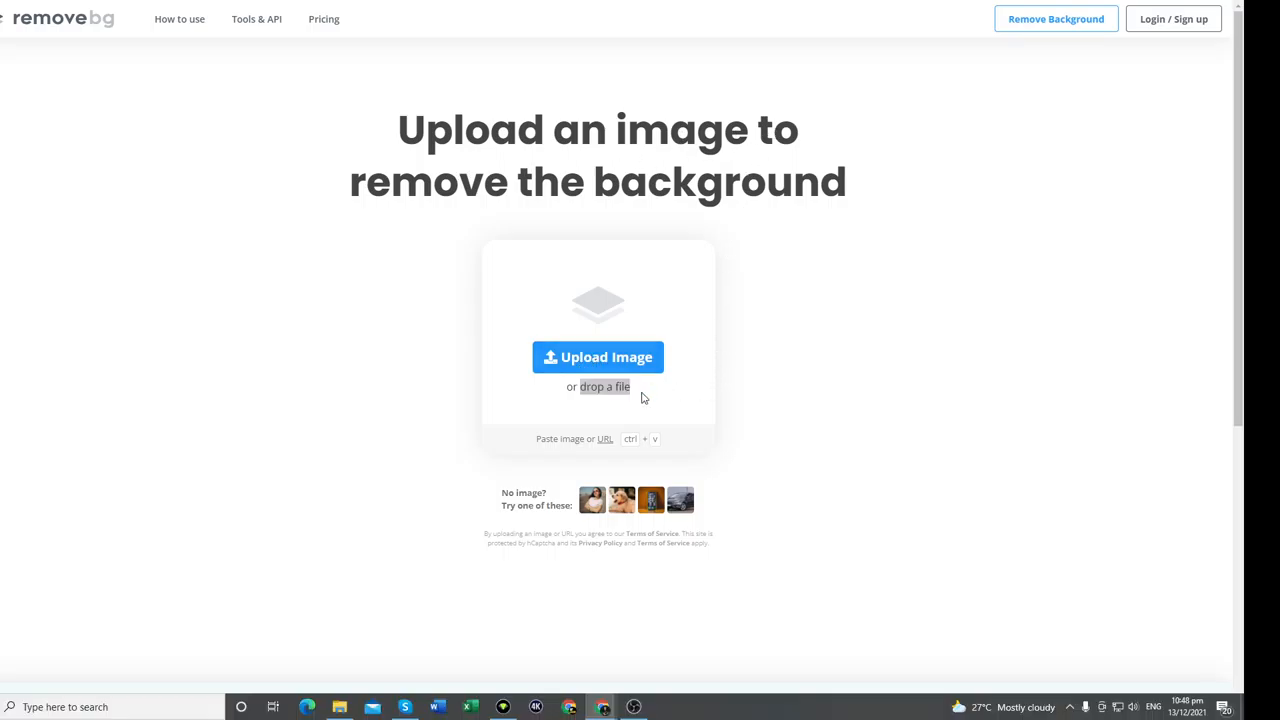
# Upload the photo of the man in the garden and get his cut-out on transparency
pyautogui.click(596, 356)
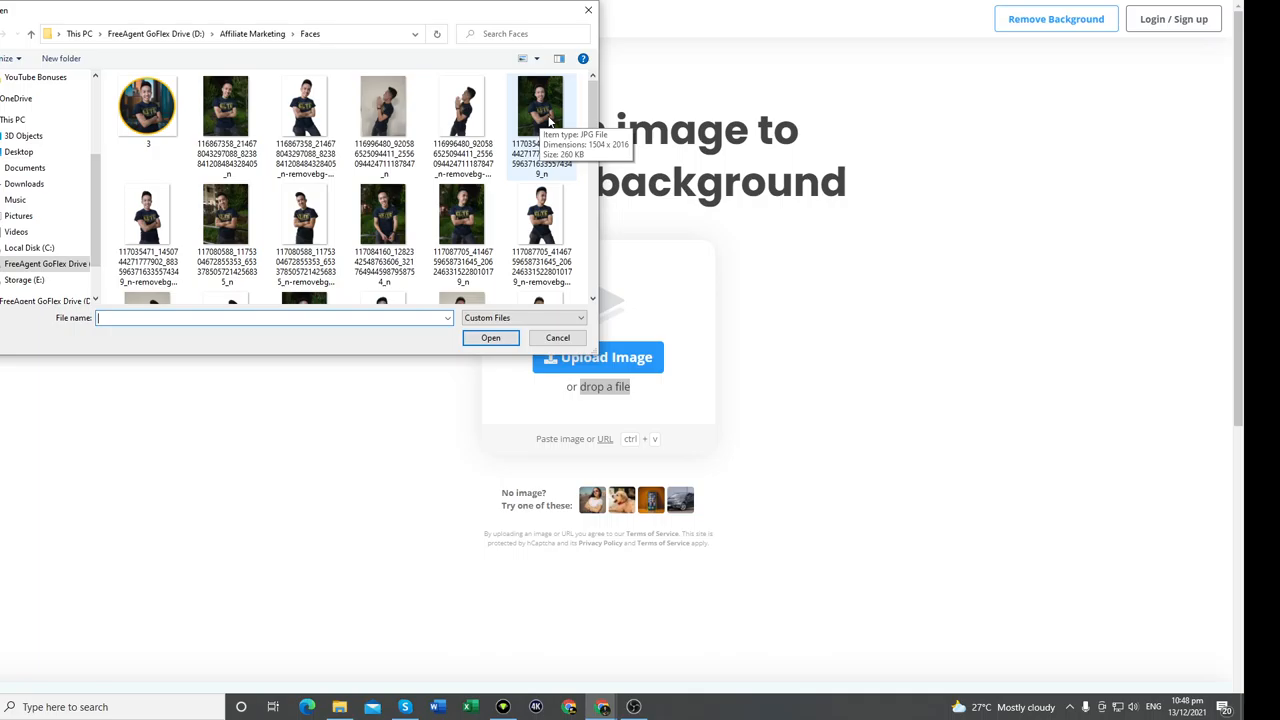
pyautogui.click(540, 108)
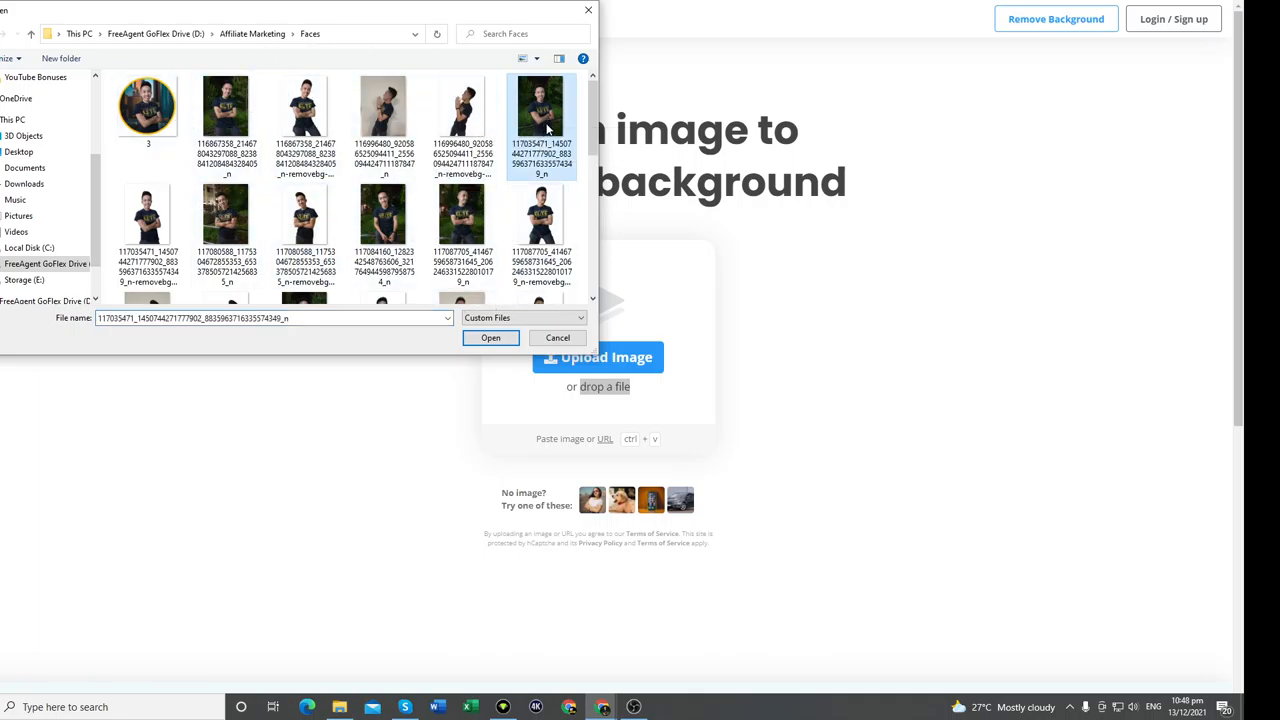
pyautogui.click(490, 336)
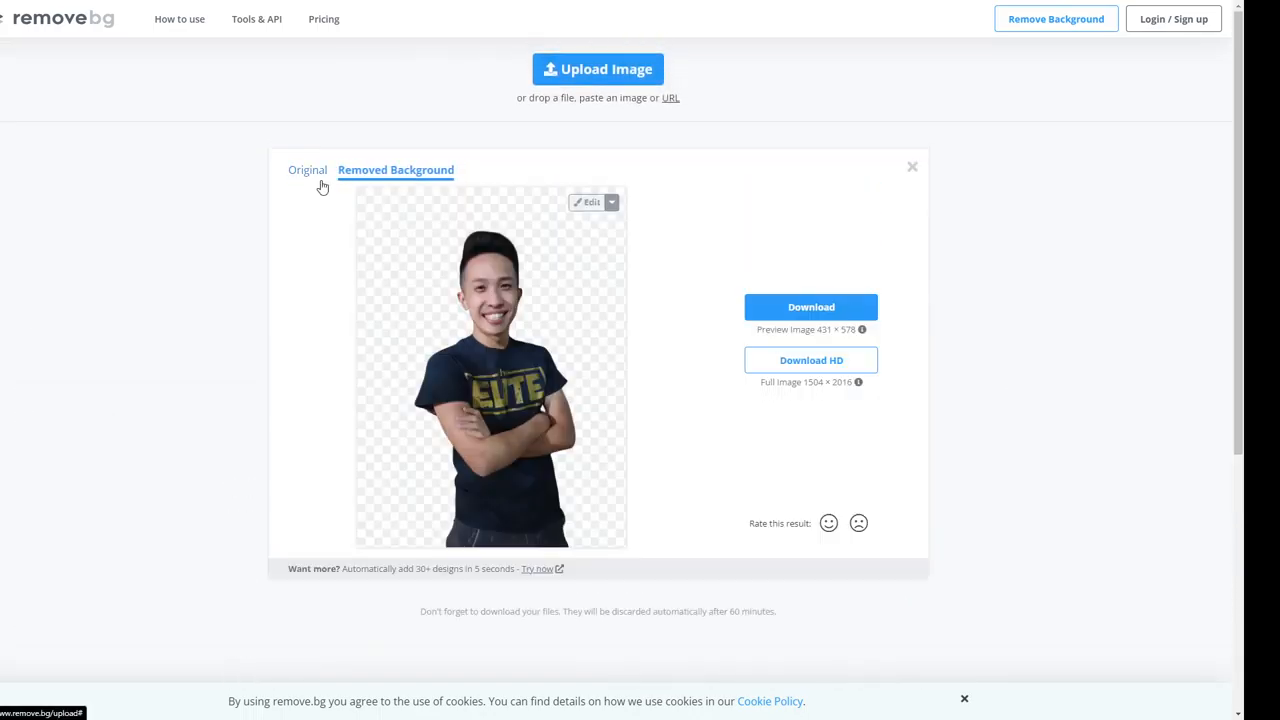
pyautogui.click(308, 168)
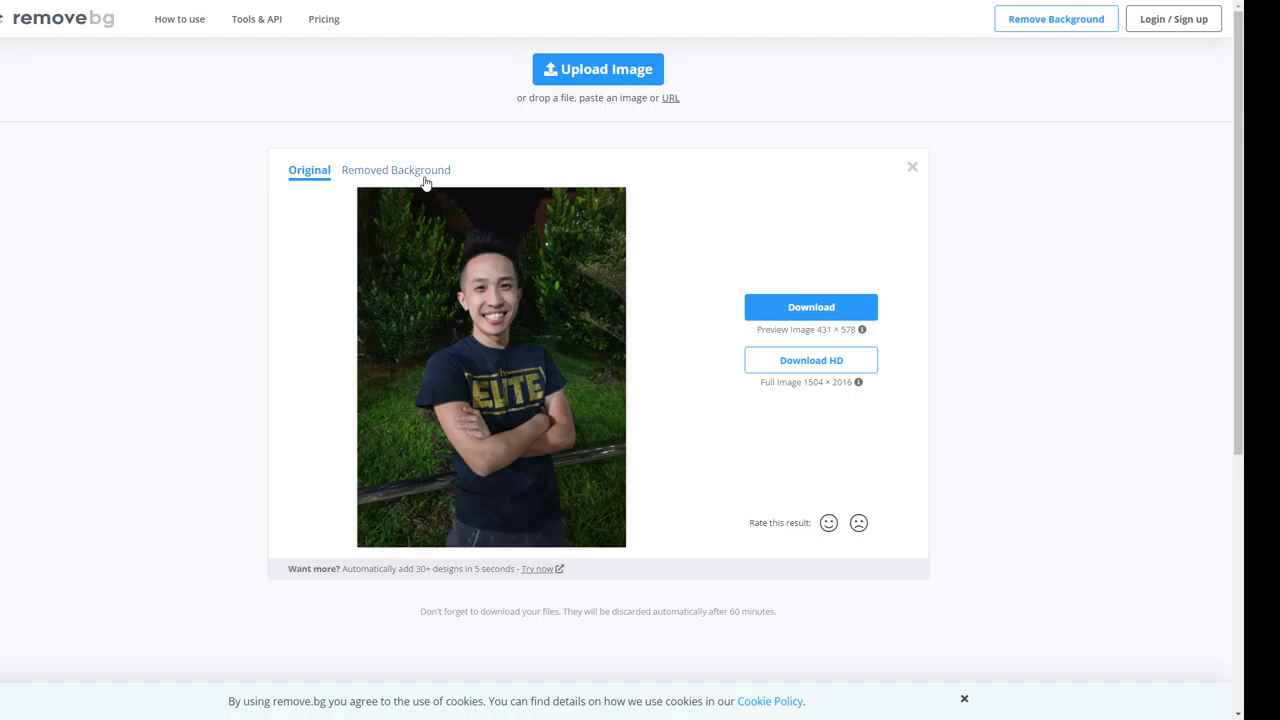
pyautogui.click(396, 168)
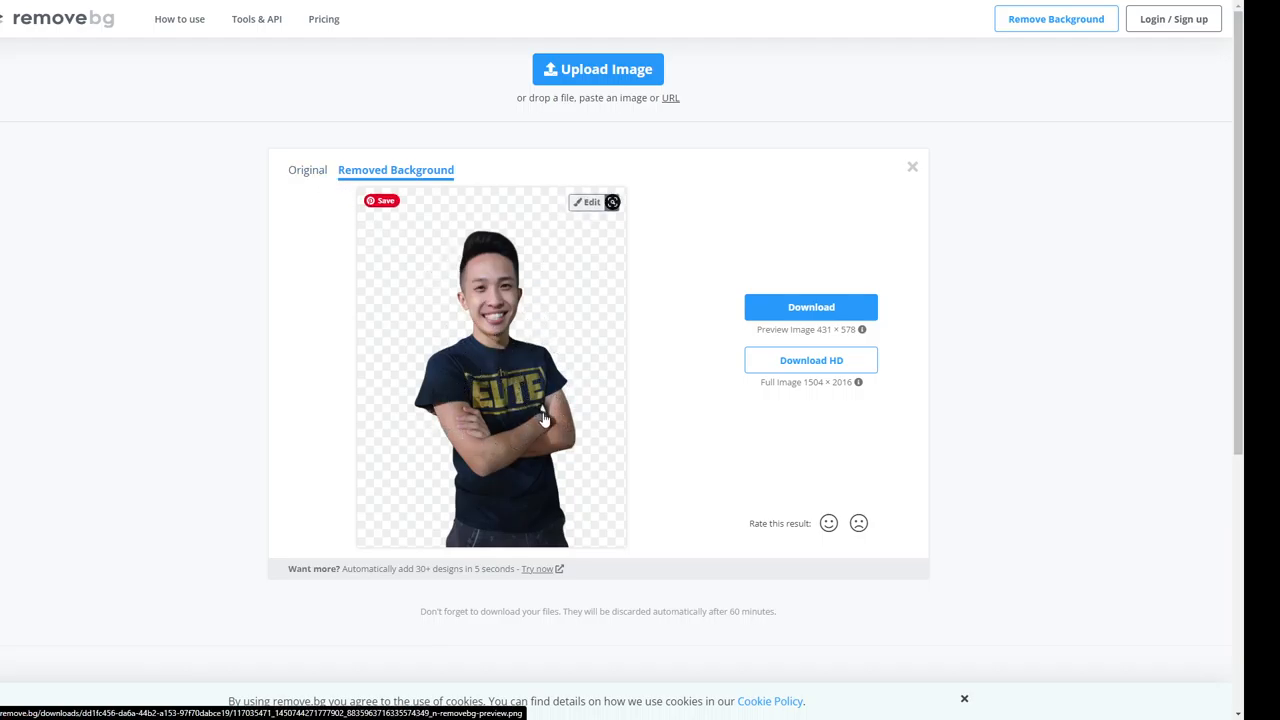
pyautogui.click(308, 168)
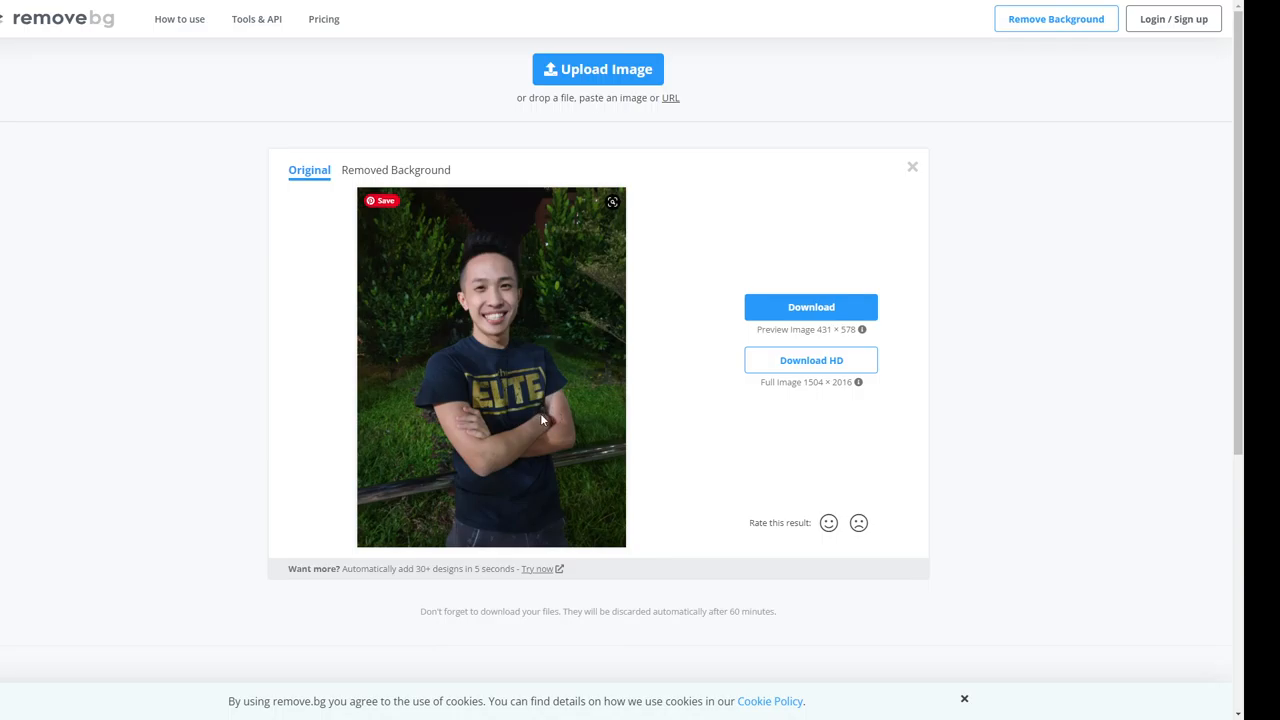
pyautogui.moveTo(410, 180)
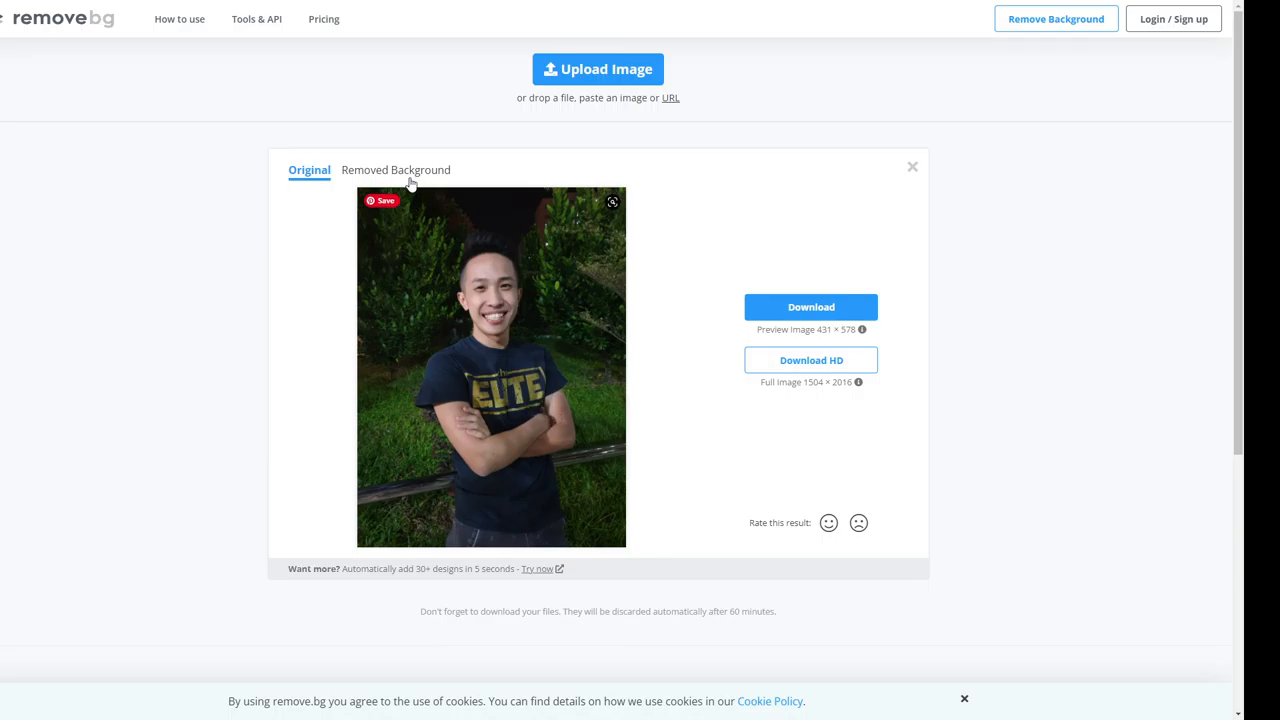
pyautogui.click(396, 170)
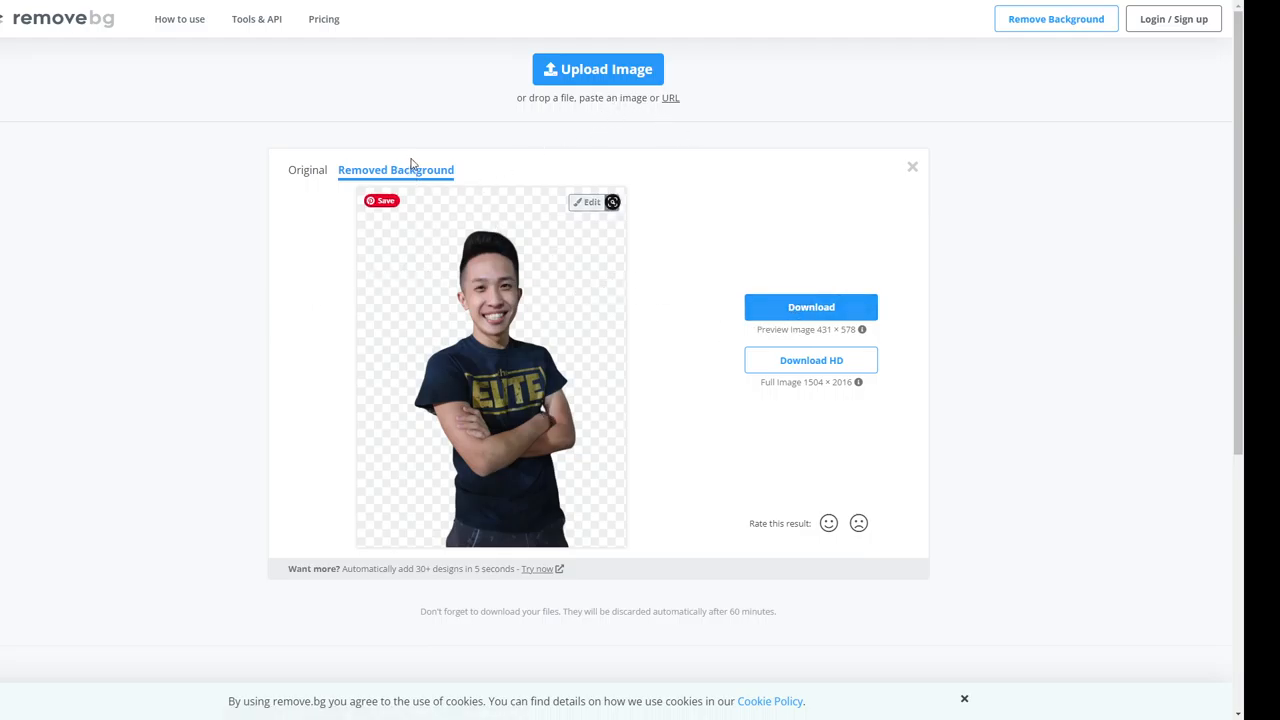
# In the editor, try a sky photo and a solid blue background, then return to transparent
pyautogui.click(588, 202)
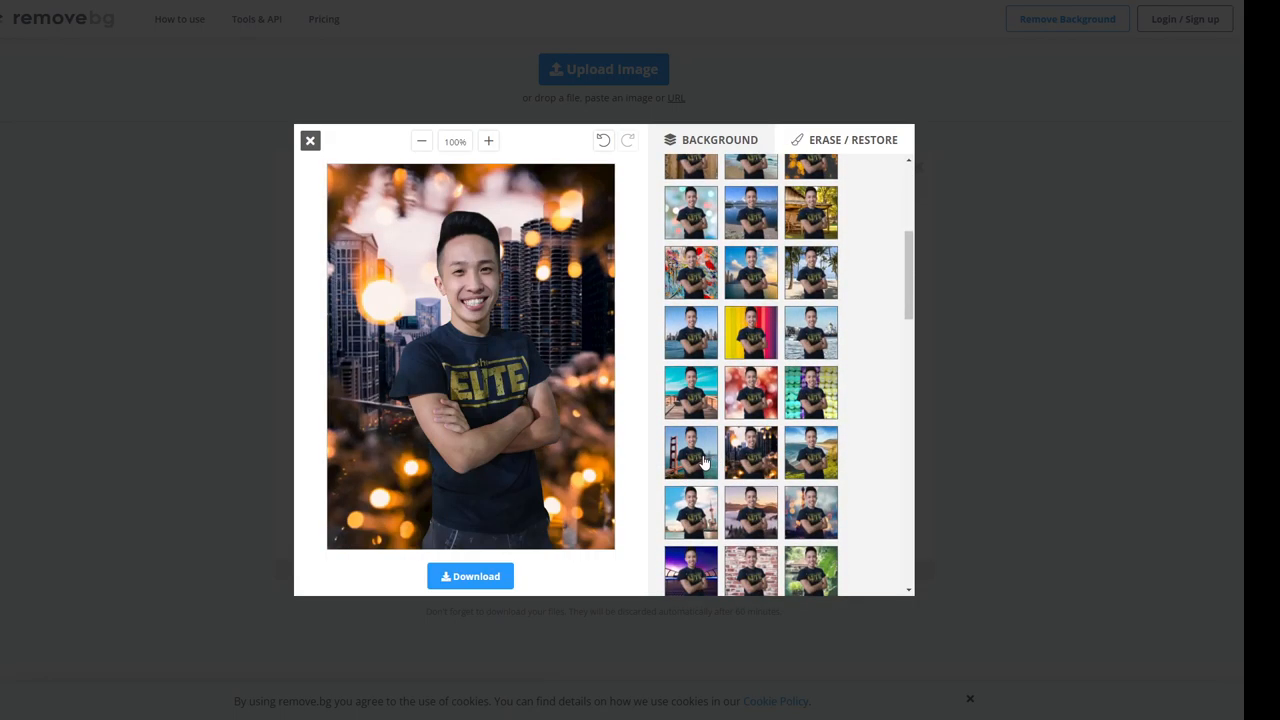
pyautogui.click(690, 452)
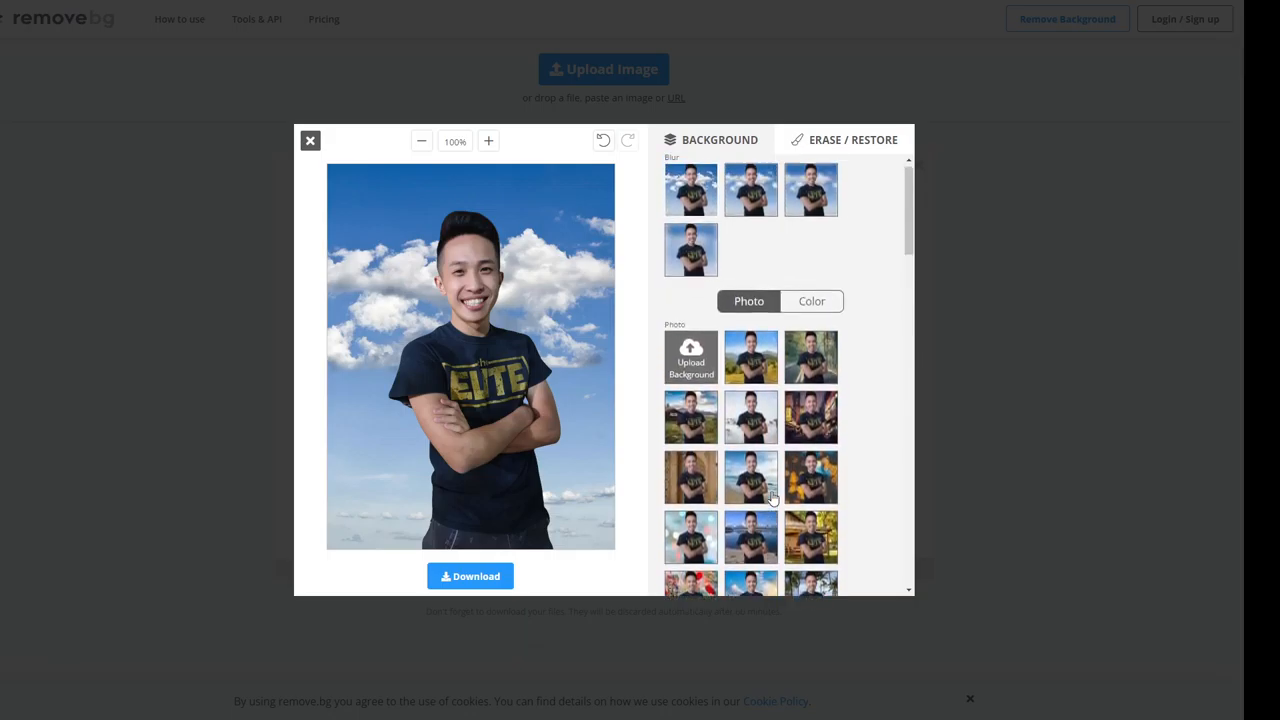
pyautogui.click(812, 300)
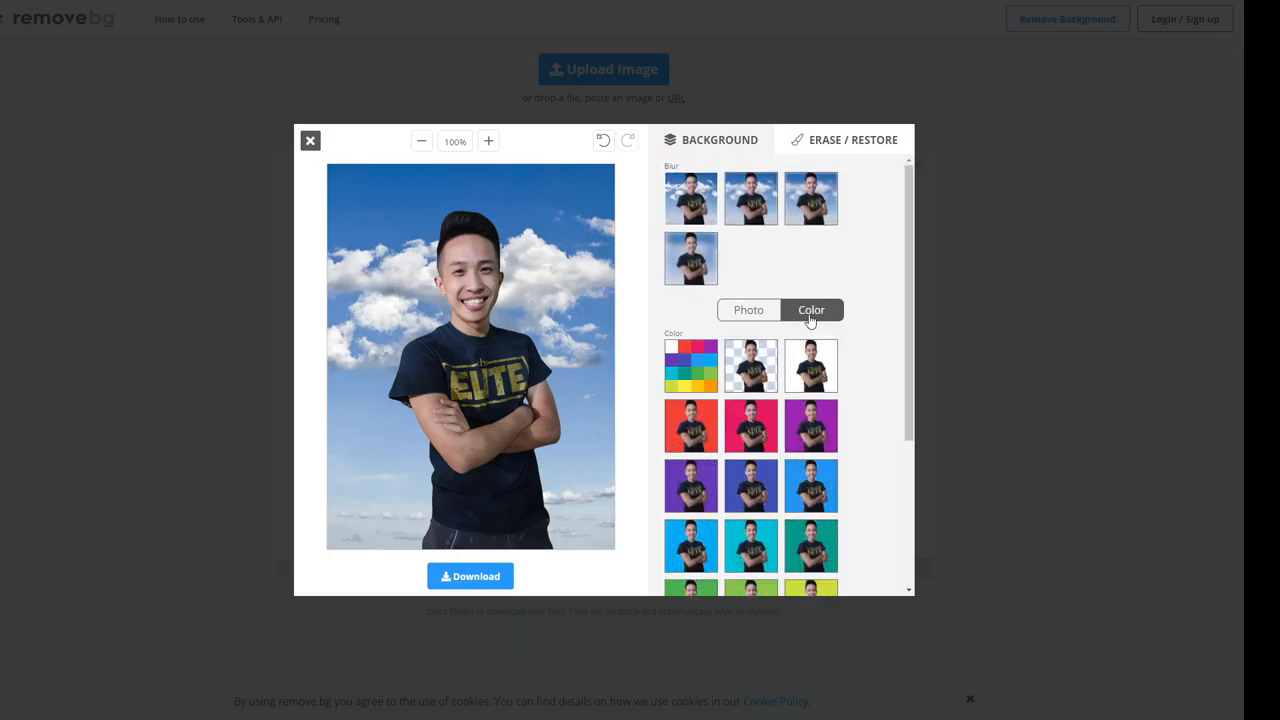
pyautogui.click(752, 544)
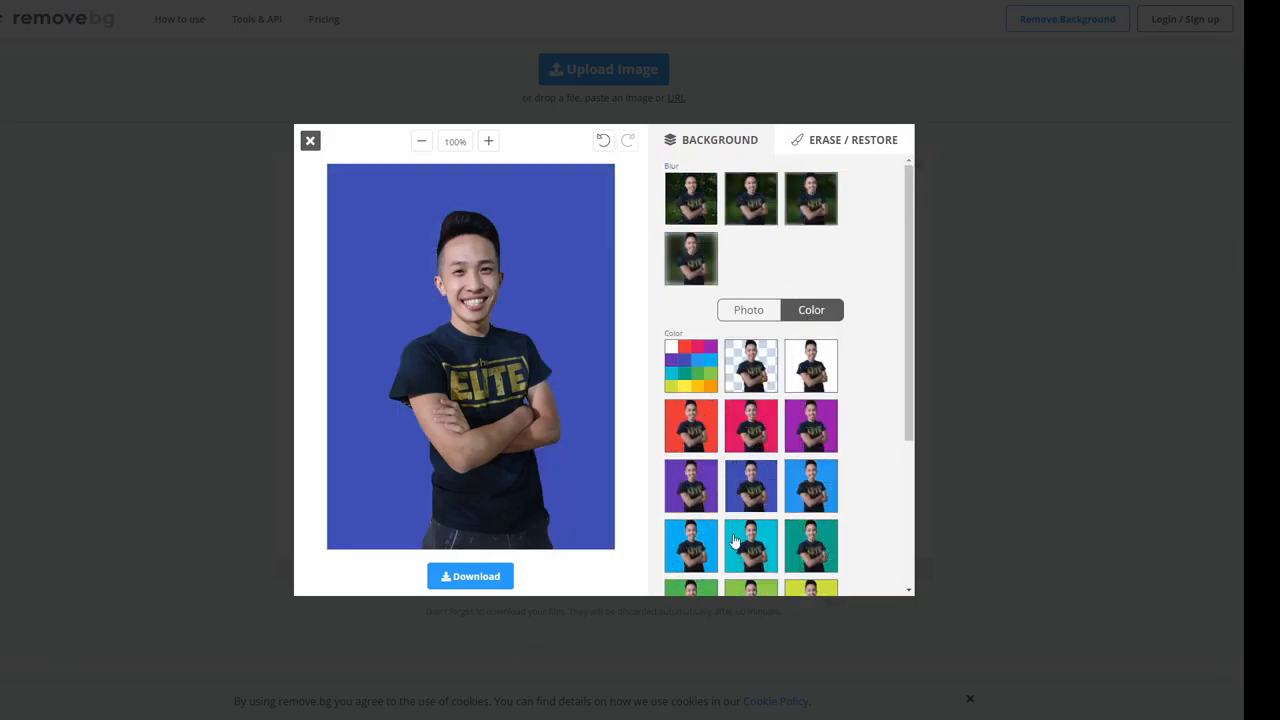
pyautogui.click(752, 364)
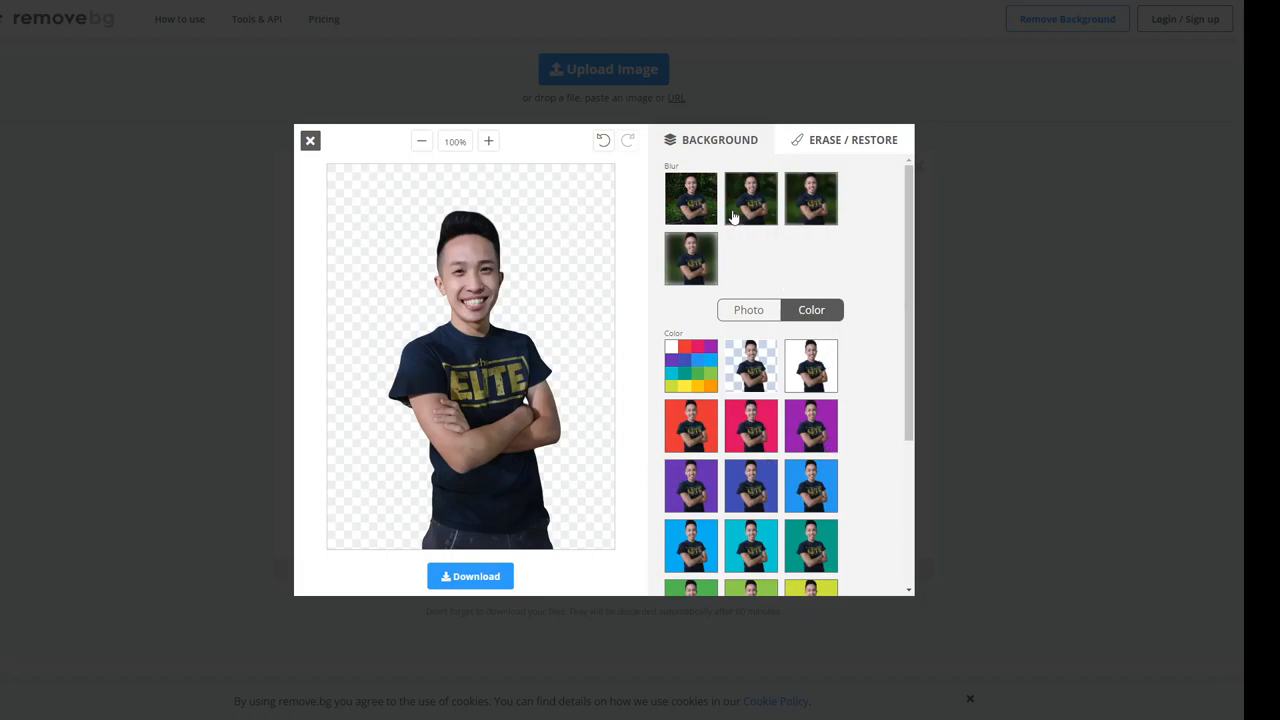
# Compare the garden blur levels and settle on the strongest blur
pyautogui.click(750, 364)
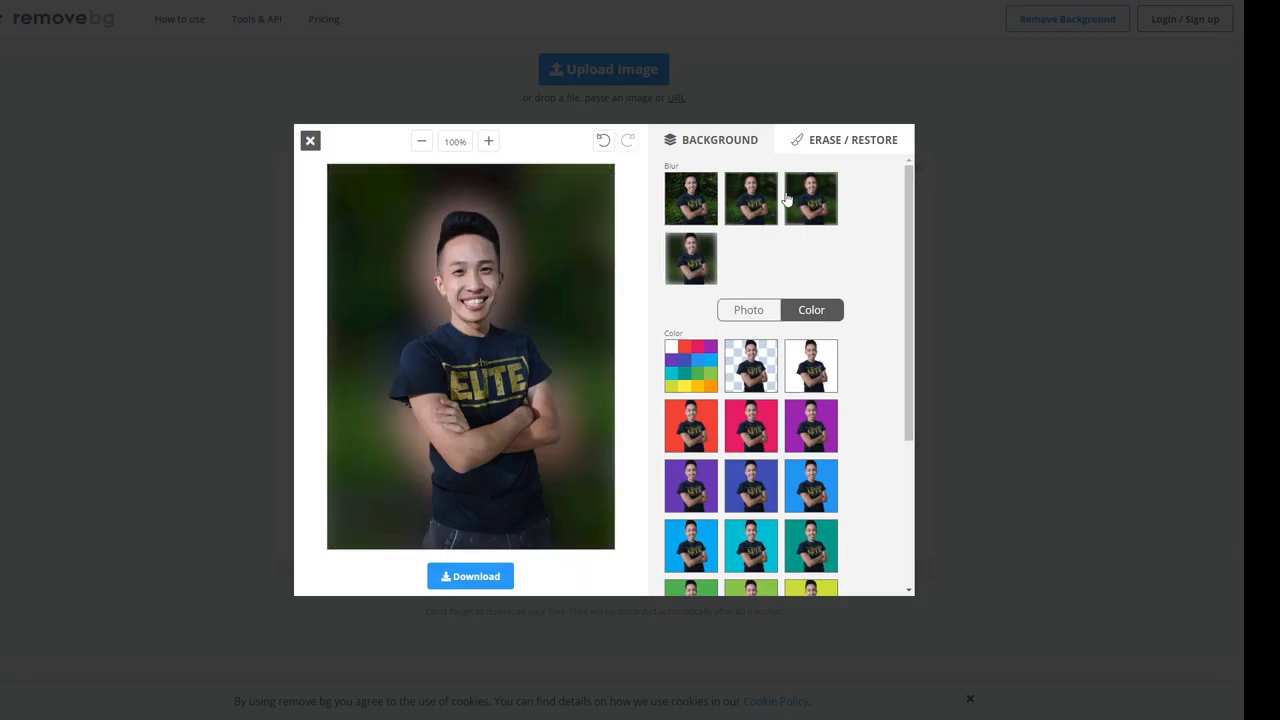
pyautogui.click(812, 198)
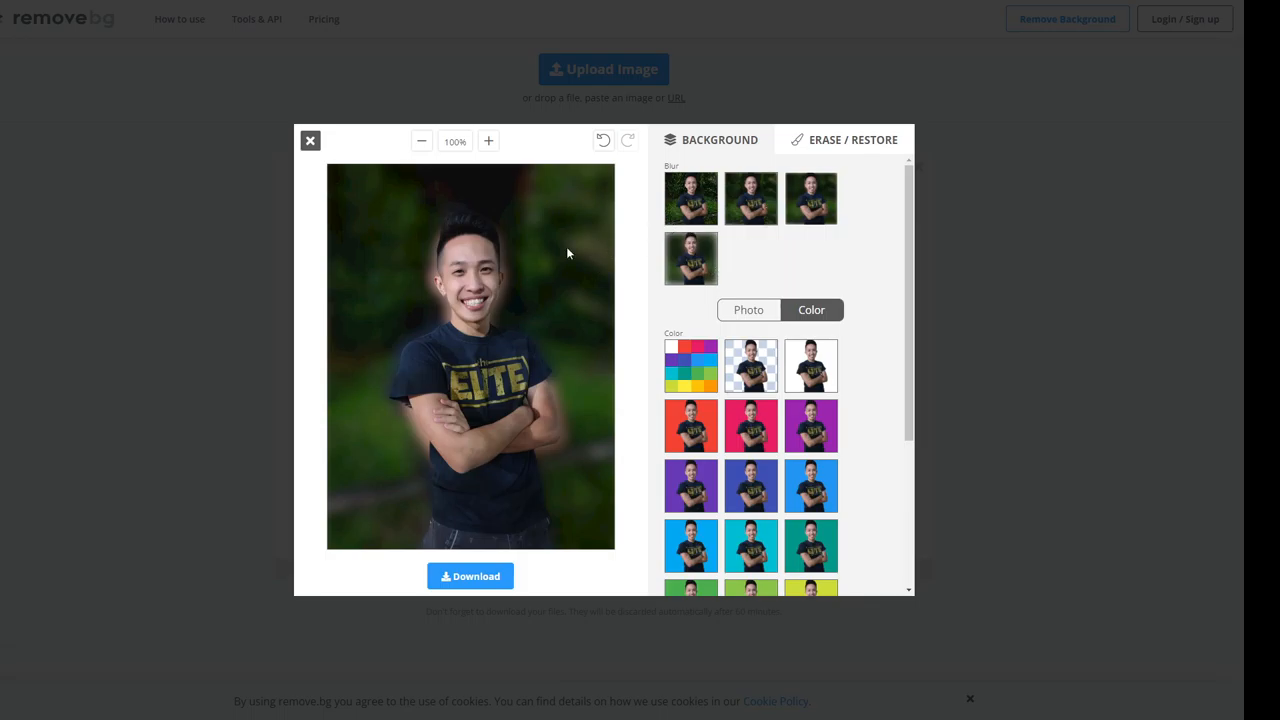
pyautogui.moveTo(780, 188)
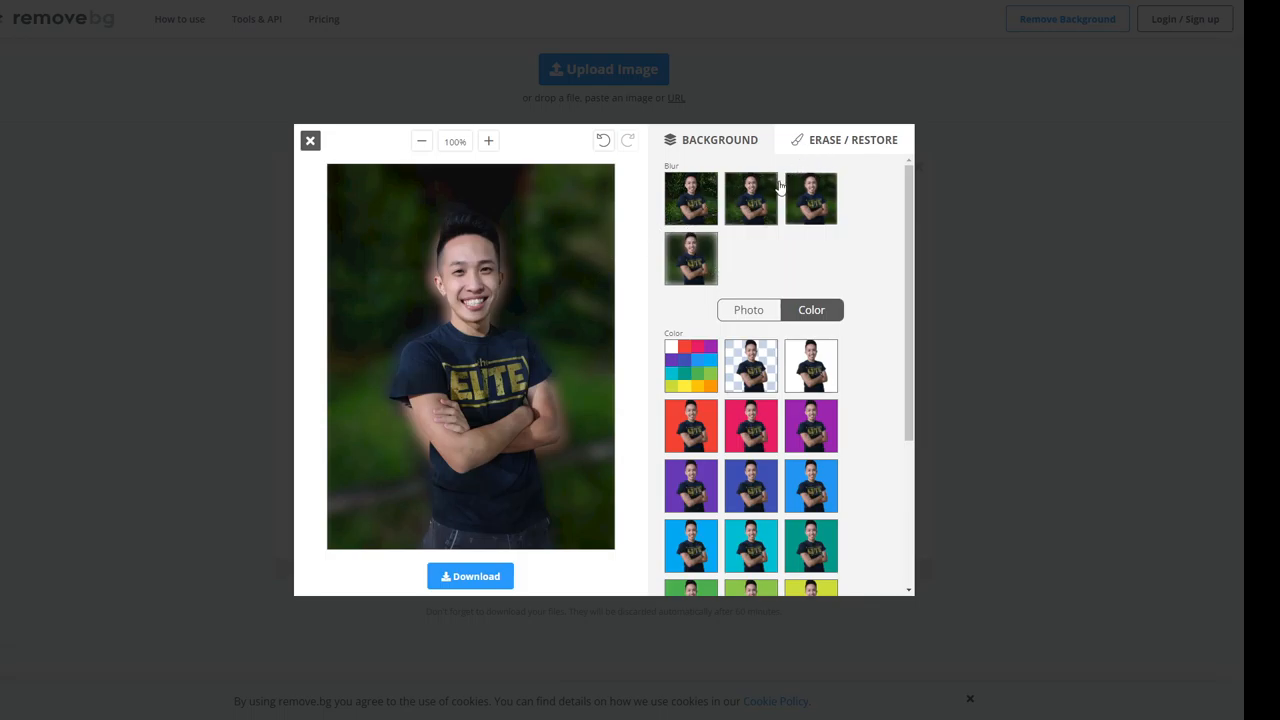
pyautogui.click(752, 198)
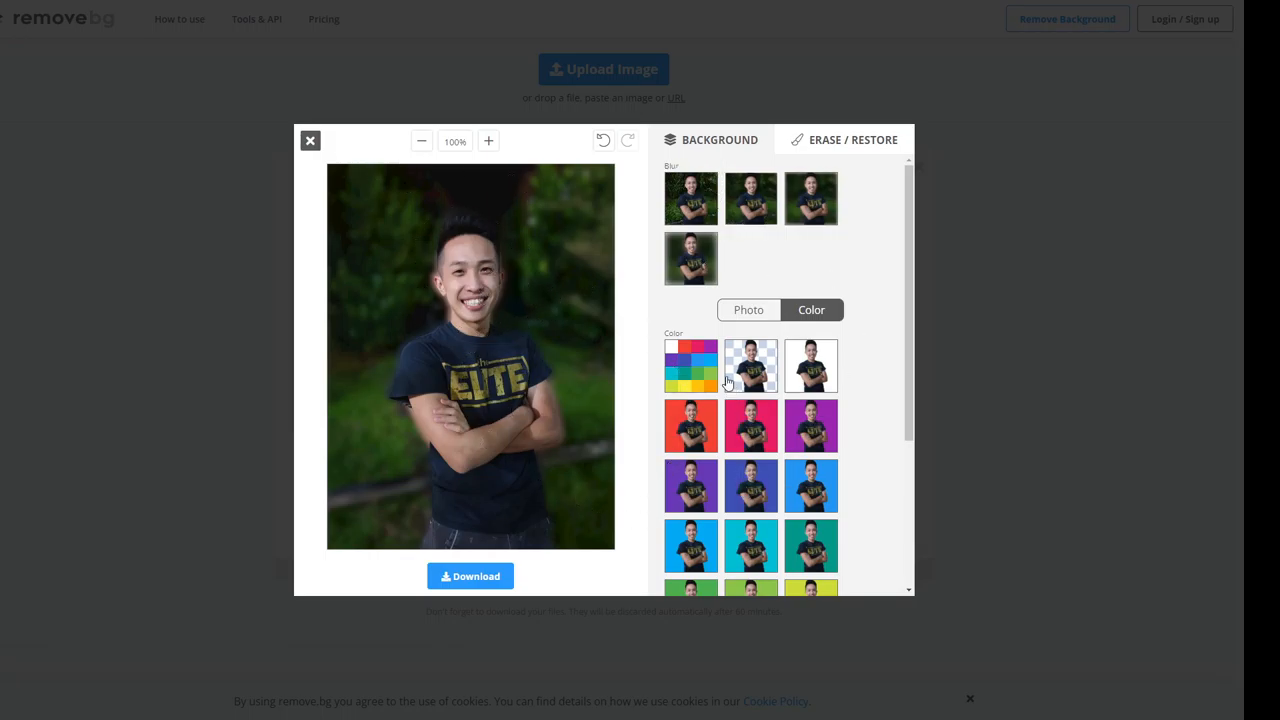
pyautogui.click(750, 364)
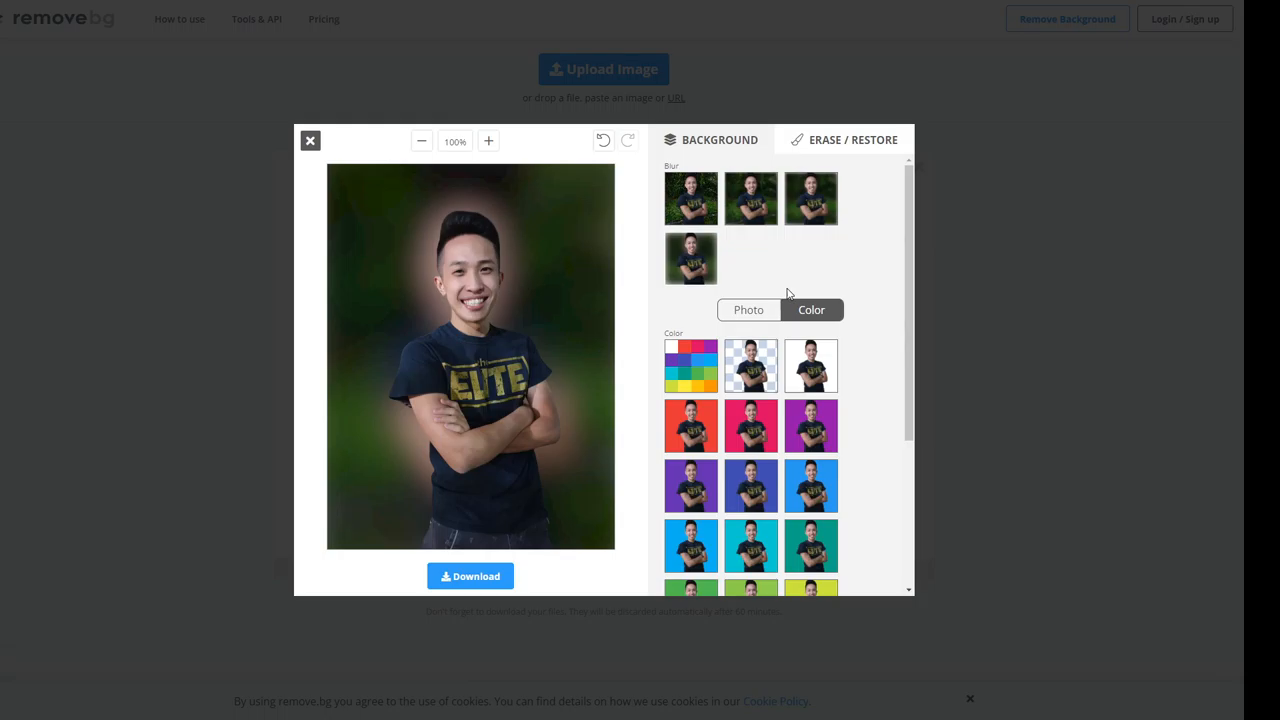
pyautogui.moveTo(880, 228)
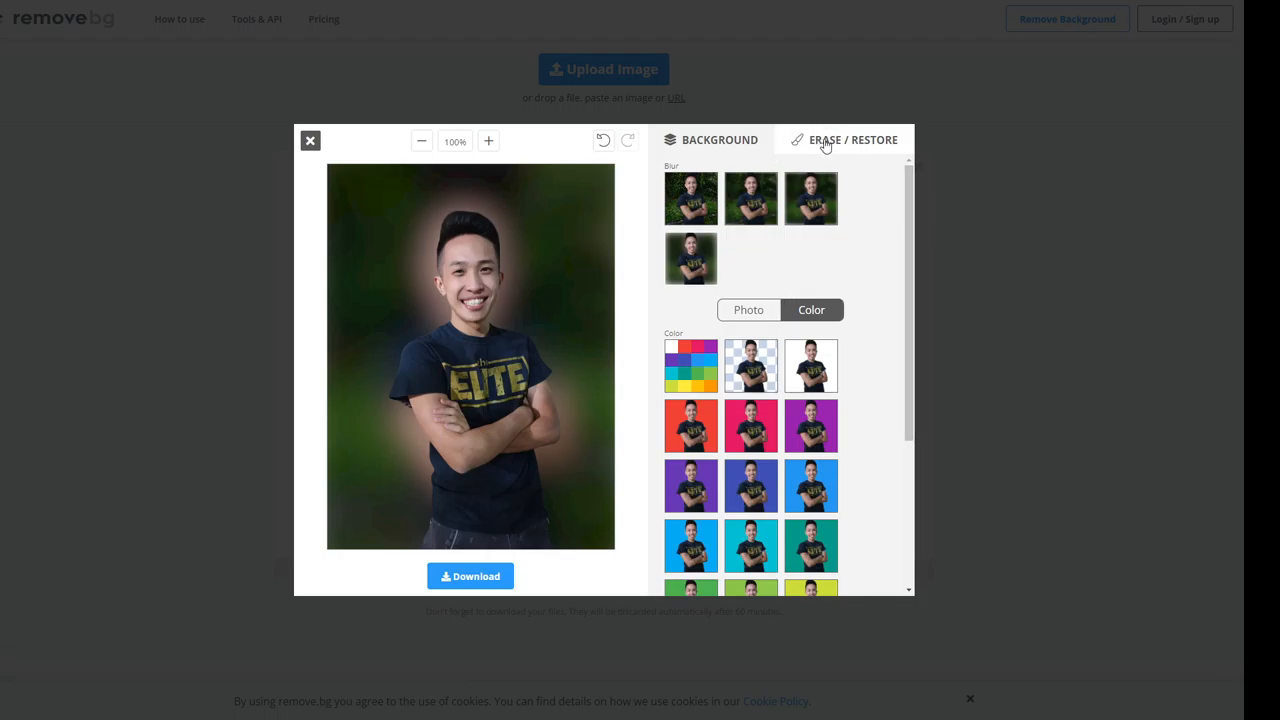
# Enter Erase/Restore on a transparent background with the Erase brush selected
pyautogui.click(852, 140)
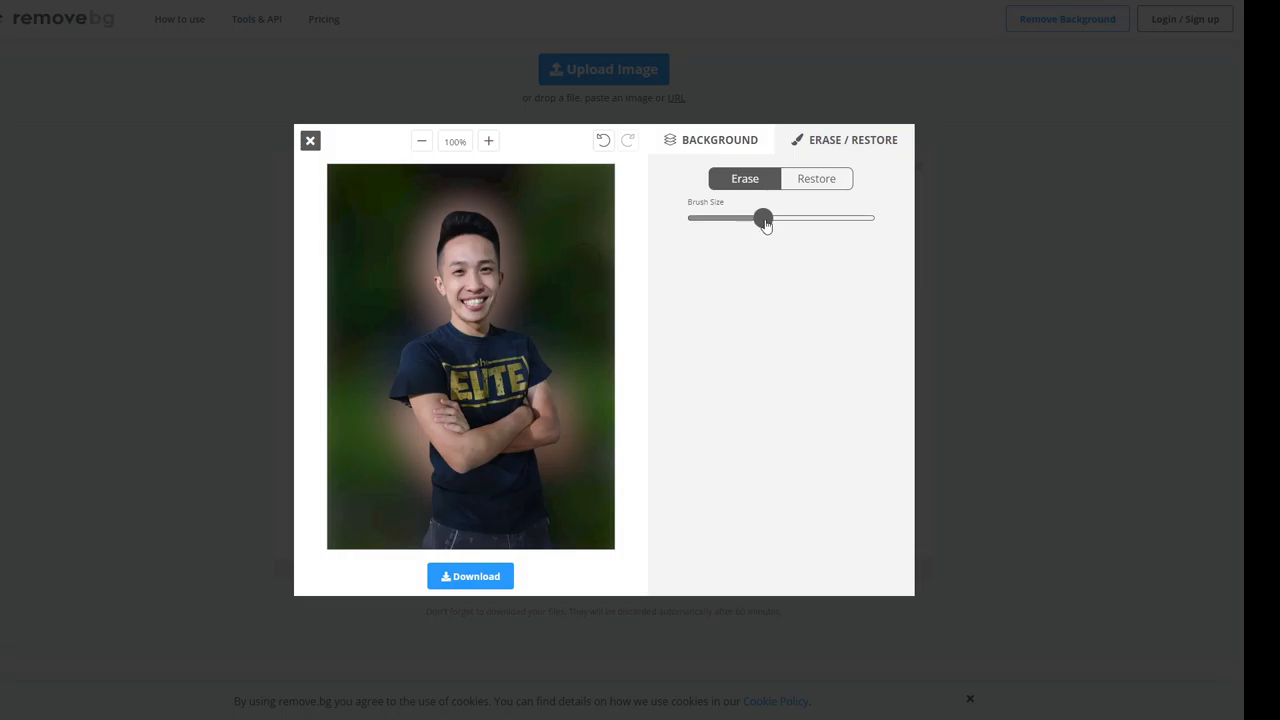
pyautogui.moveTo(764, 218); pyautogui.dragTo(768, 218)
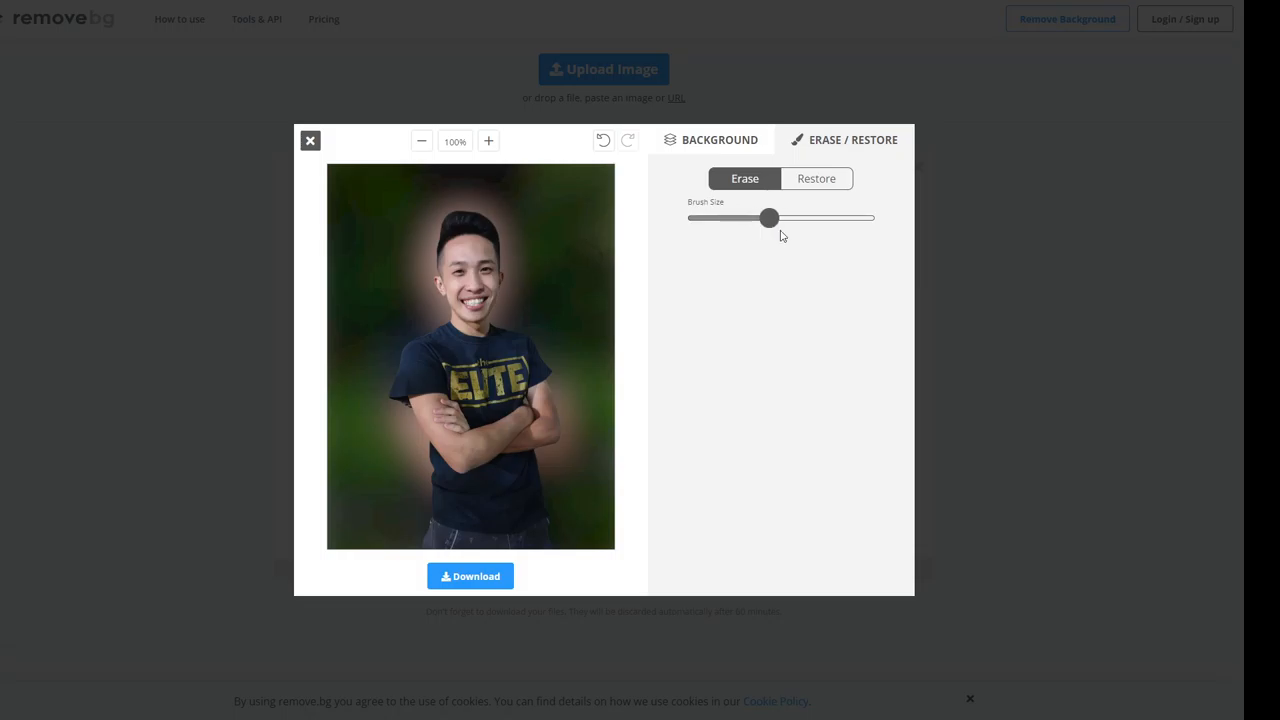
pyautogui.moveTo(768, 218); pyautogui.dragTo(702, 218)
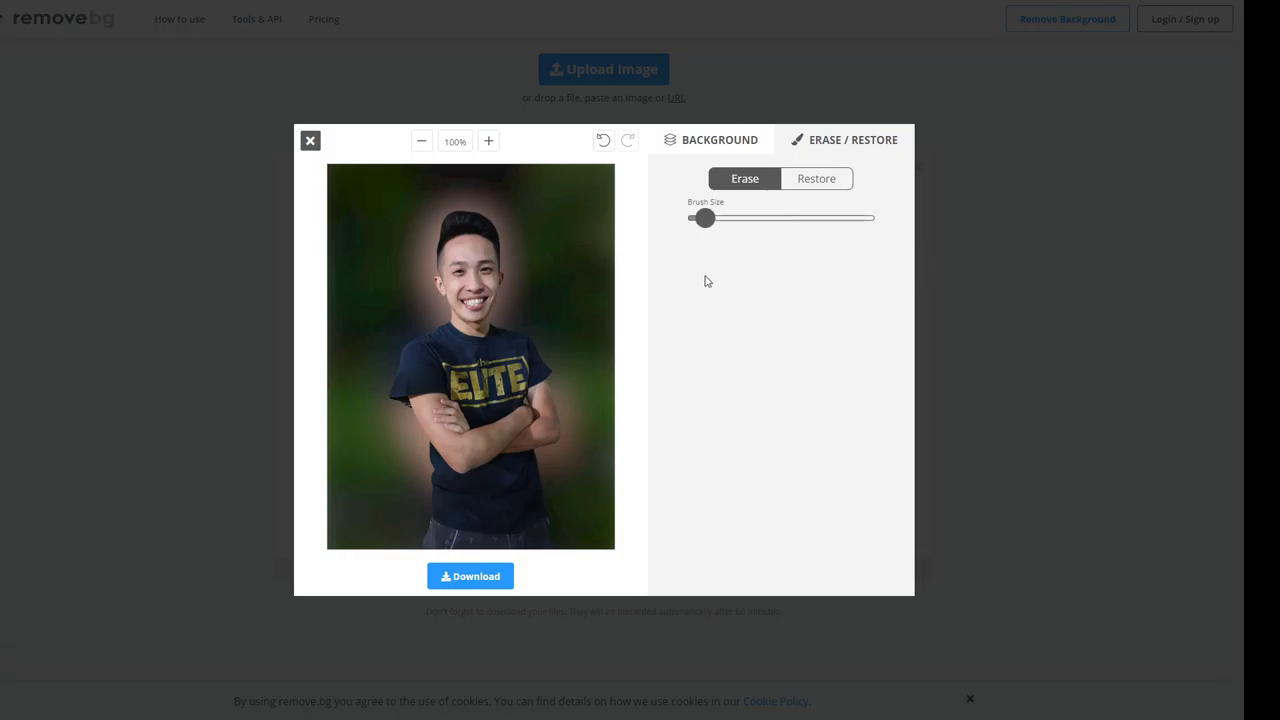
pyautogui.moveTo(704, 218); pyautogui.dragTo(740, 218)
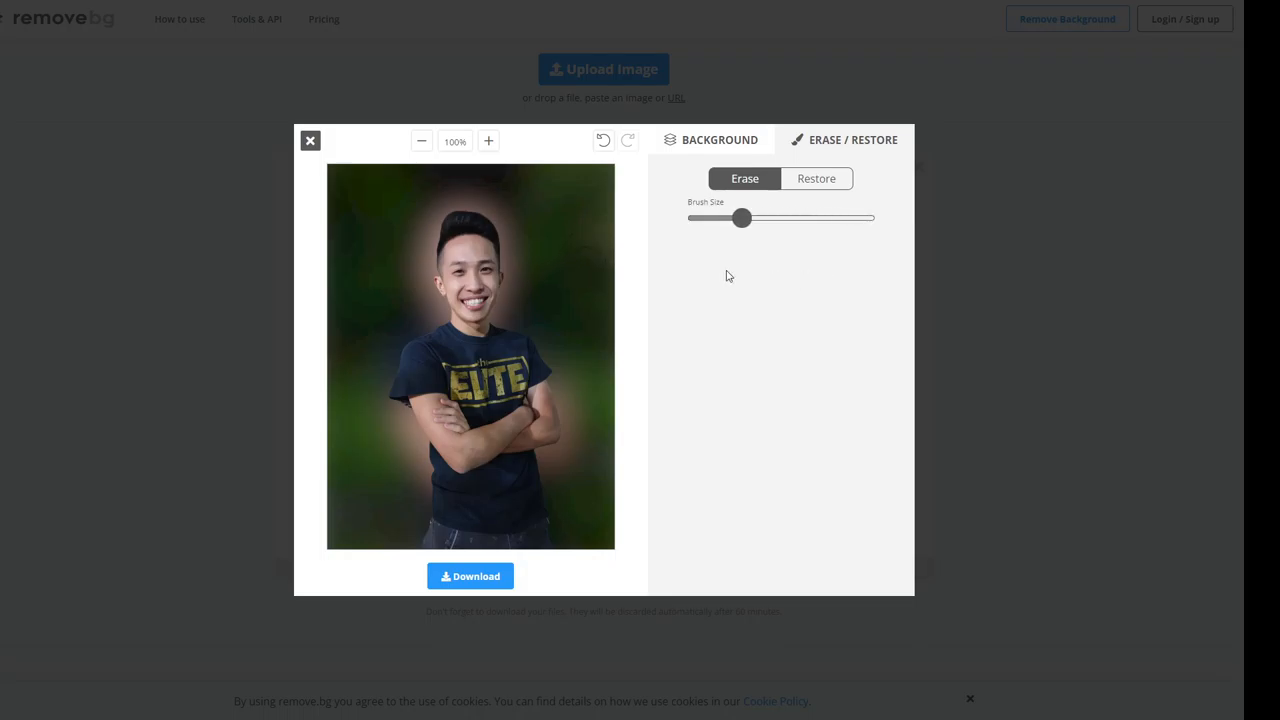
pyautogui.click(710, 140)
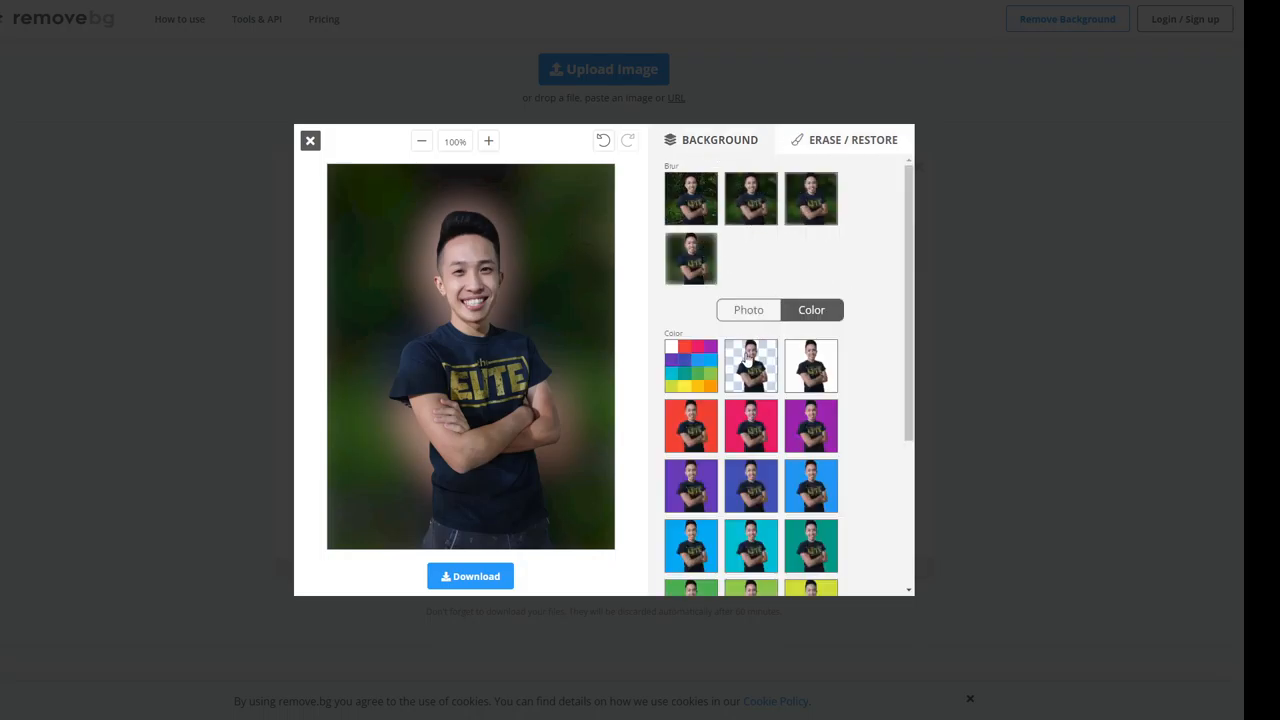
pyautogui.click(844, 140)
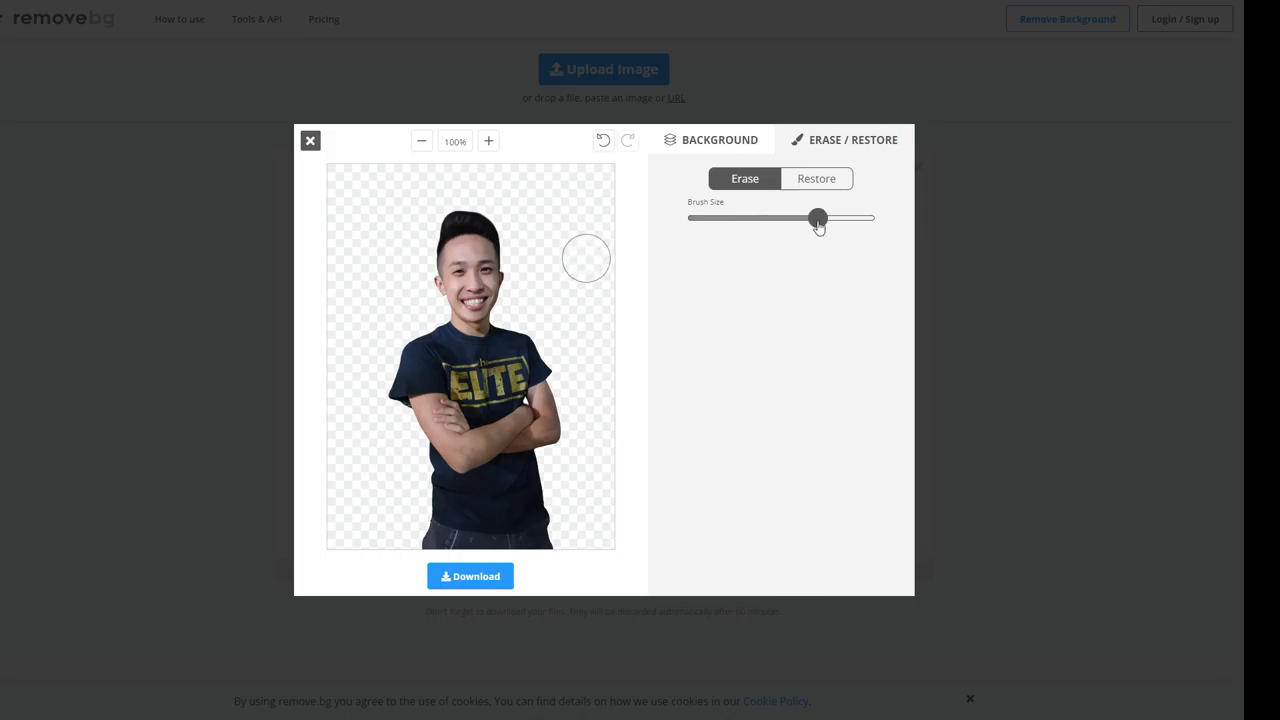
# With the largest brush erase a band across the man's chest, then shrink the brush to minimum
pyautogui.moveTo(818, 218); pyautogui.dragTo(832, 218)
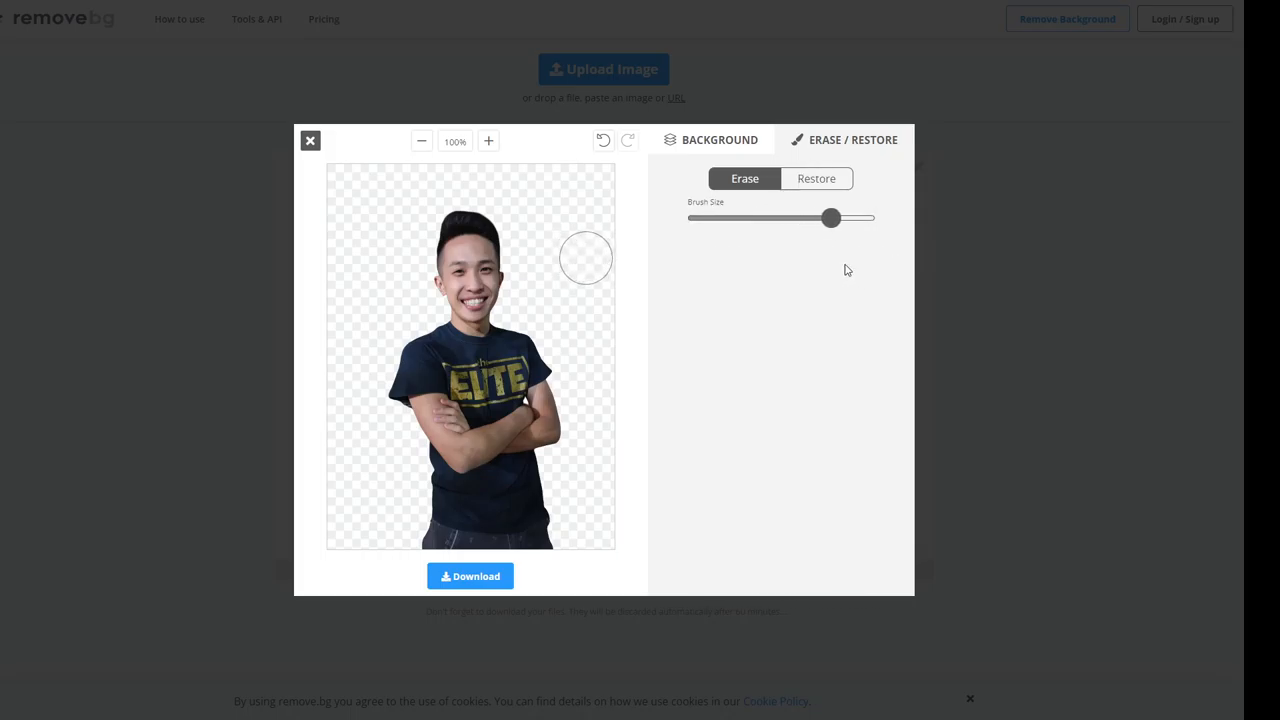
pyautogui.moveTo(832, 218); pyautogui.dragTo(876, 218)
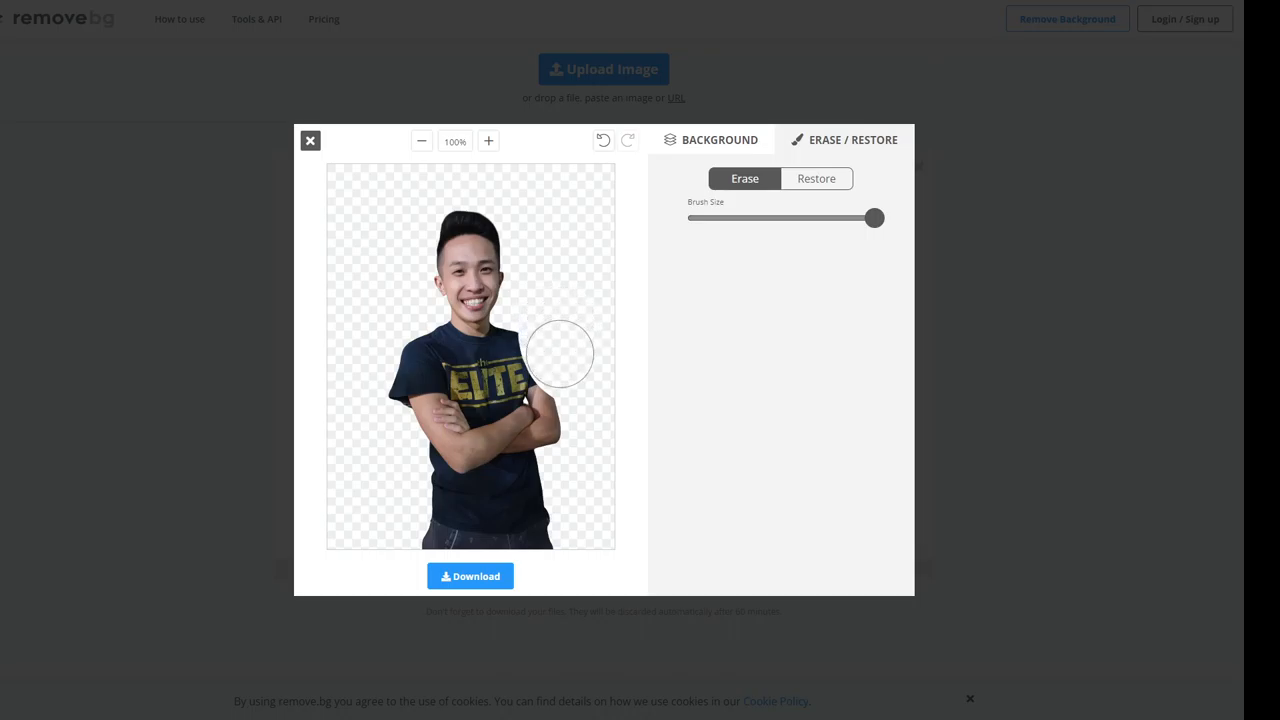
pyautogui.moveTo(560, 356); pyautogui.dragTo(456, 378)
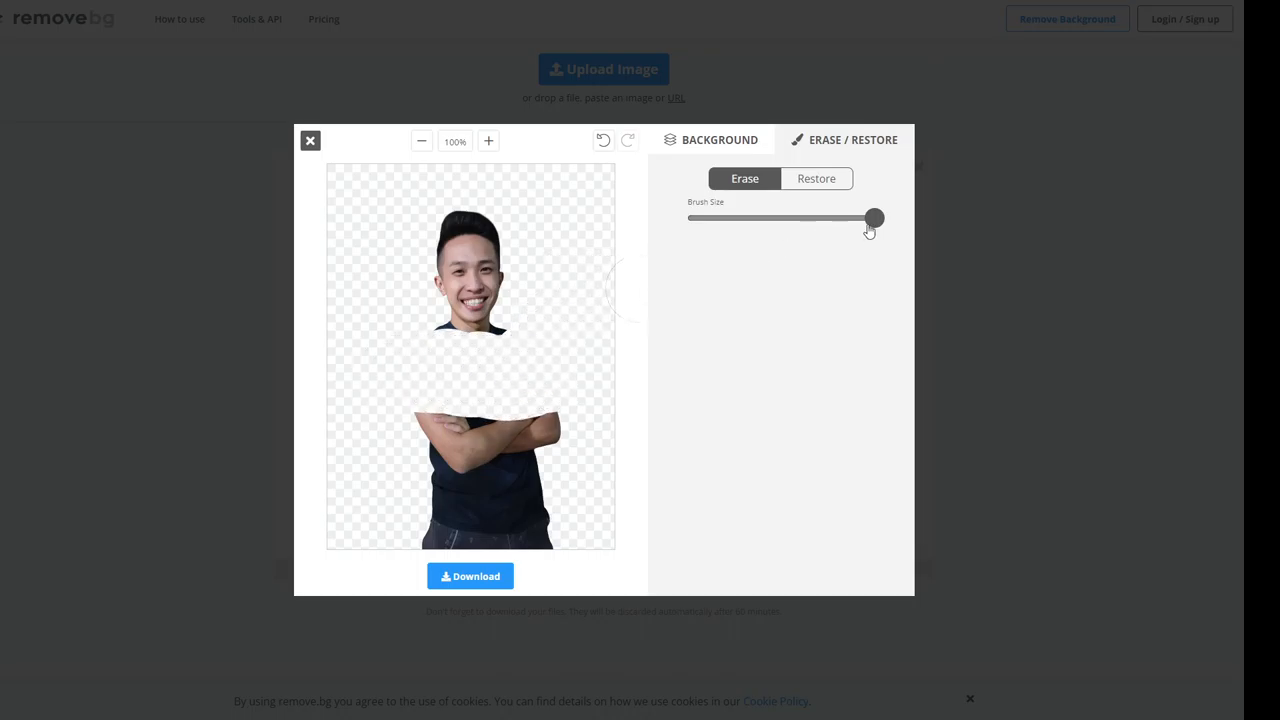
pyautogui.moveTo(876, 218); pyautogui.dragTo(688, 218)
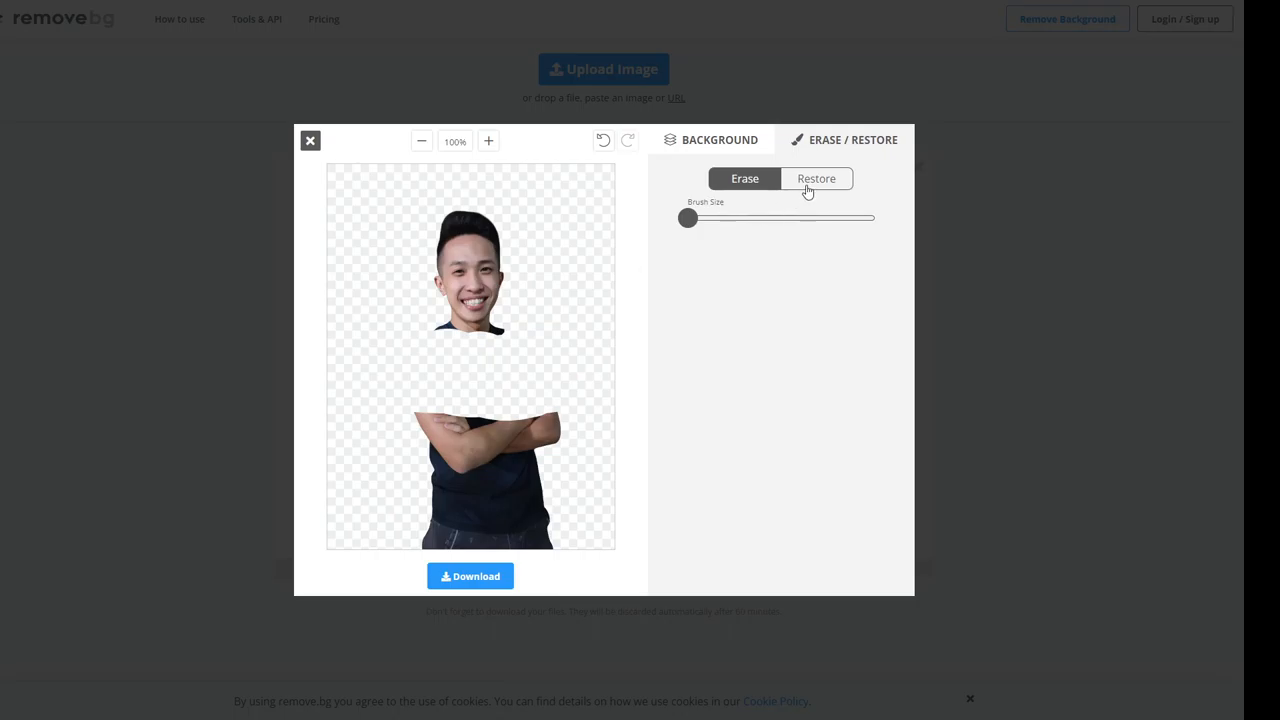
pyautogui.moveTo(810, 184)
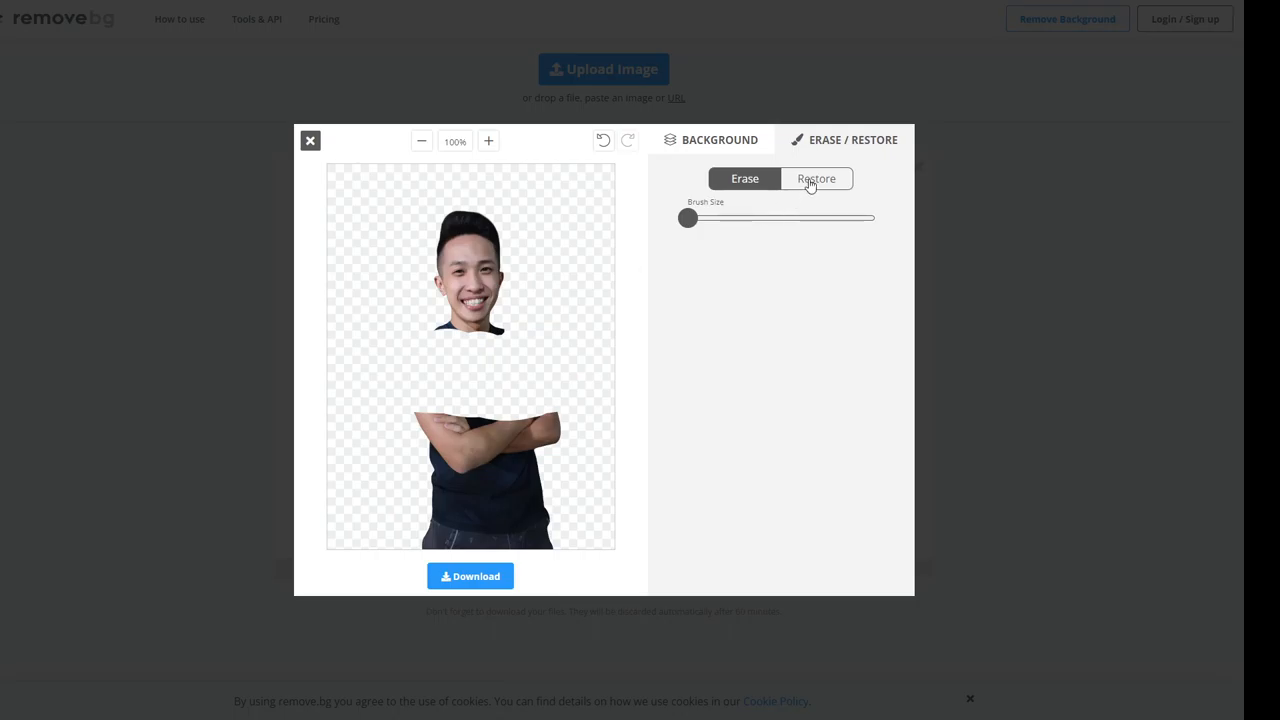
# Switch to a larger Restore brush and close the editor, leaving the full cut-out in results
pyautogui.click(816, 178)
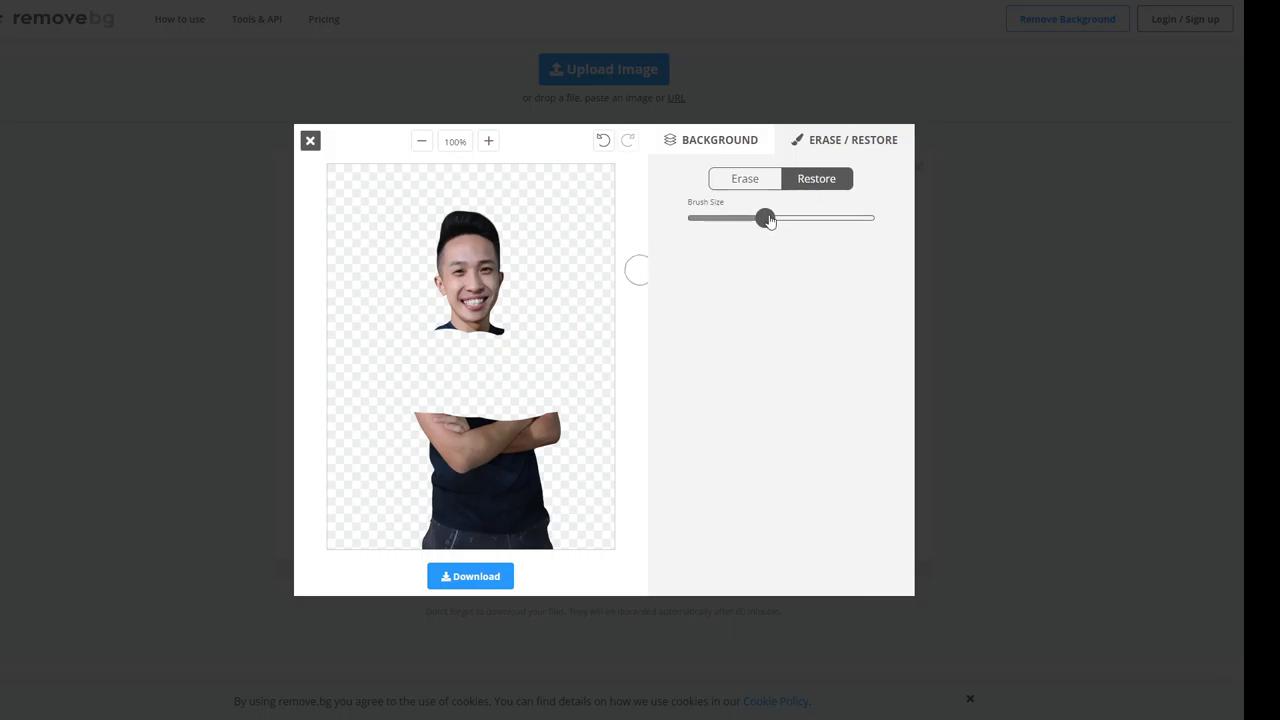
pyautogui.moveTo(764, 216); pyautogui.dragTo(844, 216)
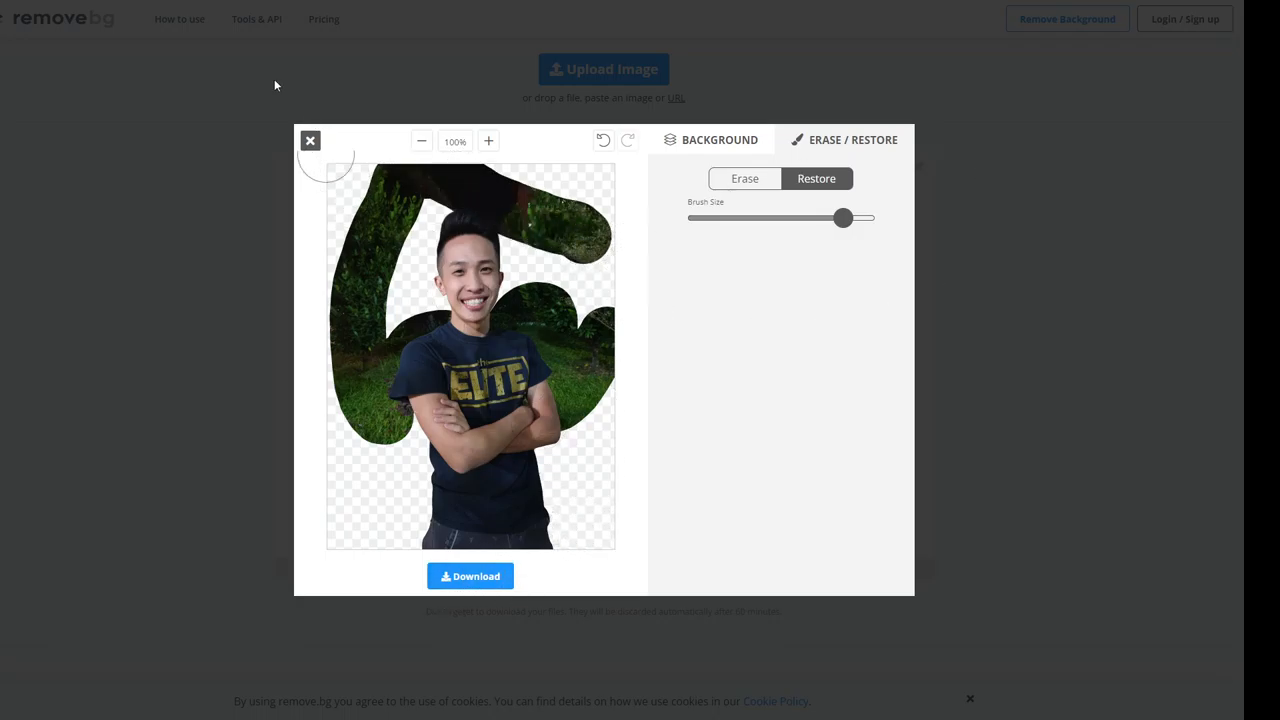
pyautogui.click(310, 140)
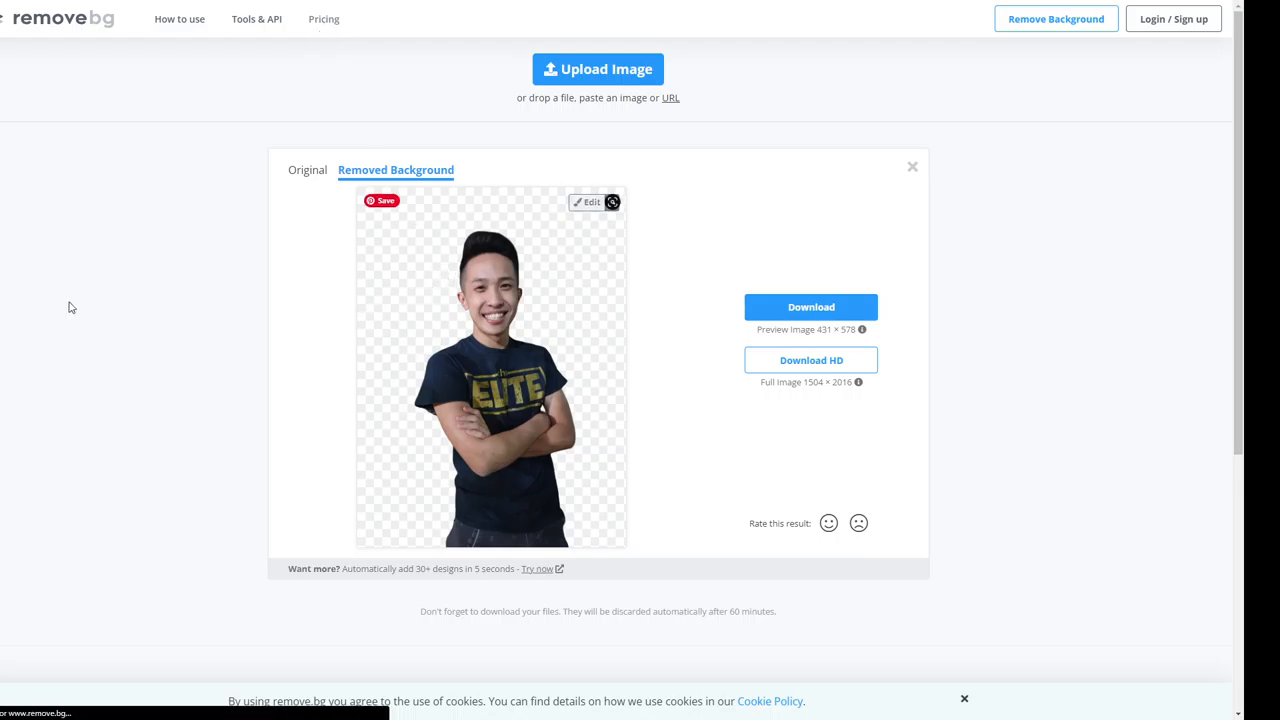
# Review the free, subscription and pay-as-you-go plans, then head back via the logo
pyautogui.click(812, 360)
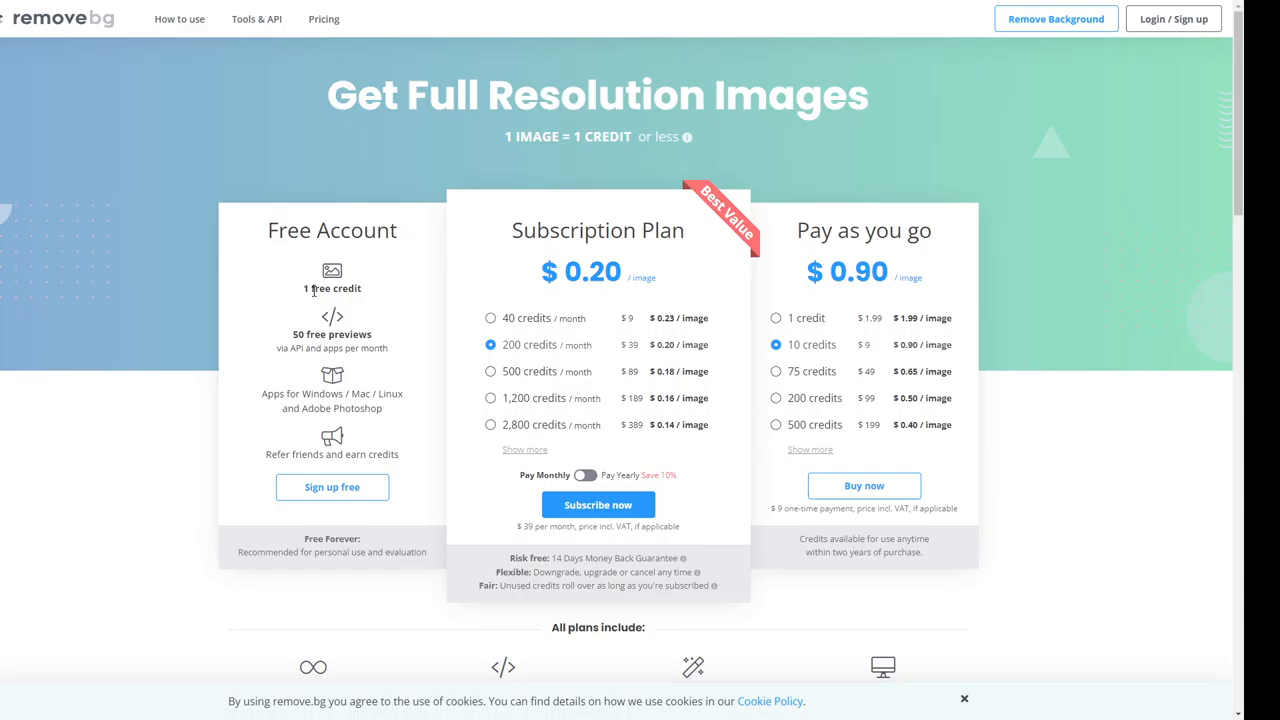
pyautogui.moveTo(576, 250)
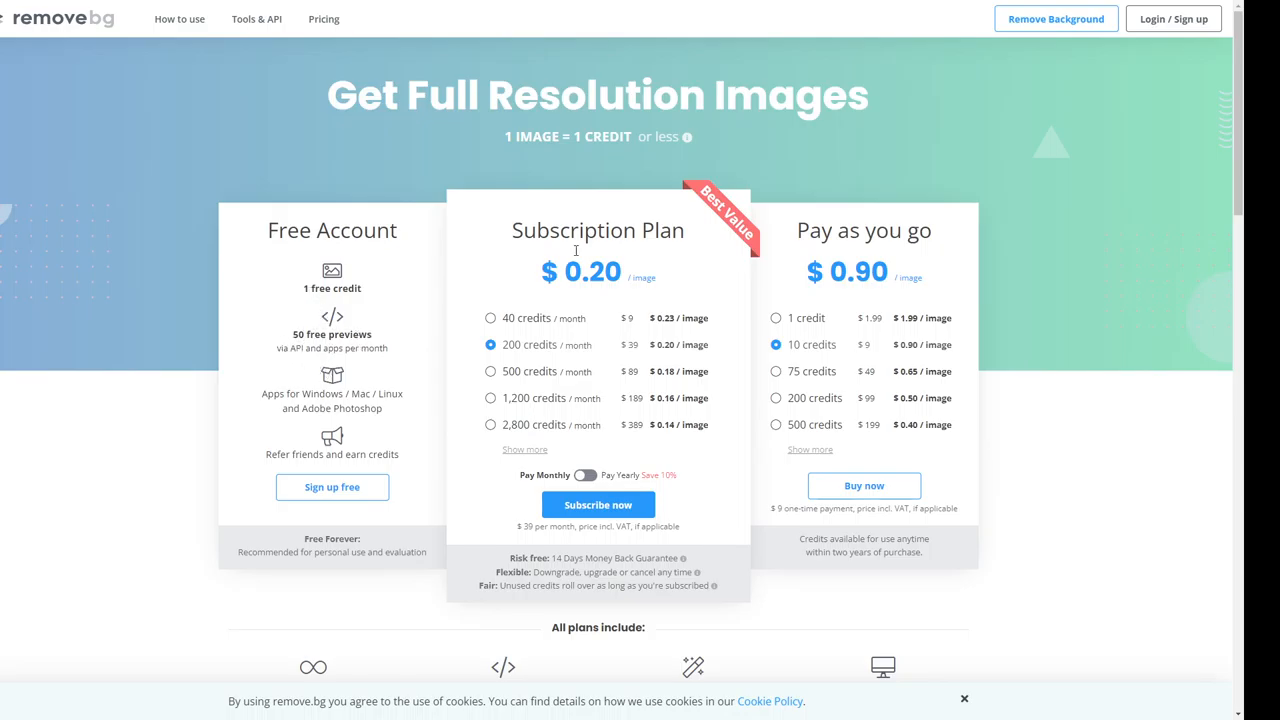
pyautogui.scroll(-3)
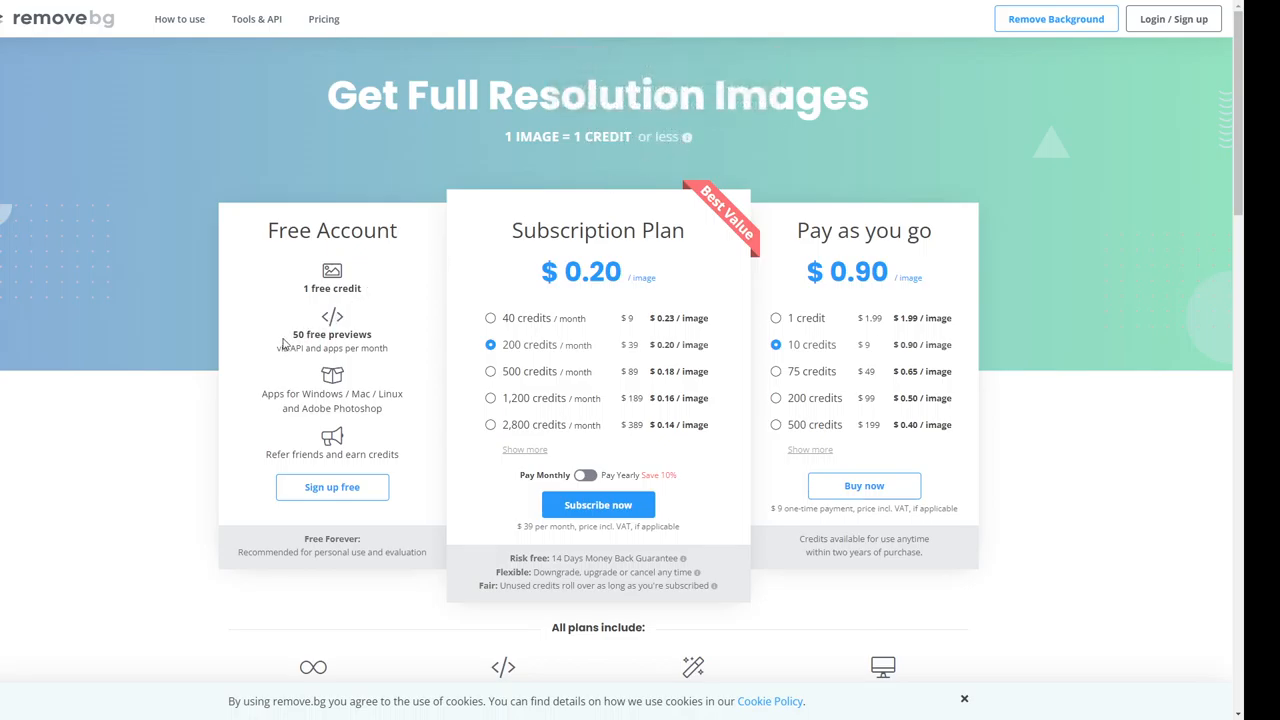
pyautogui.moveTo(358, 348)
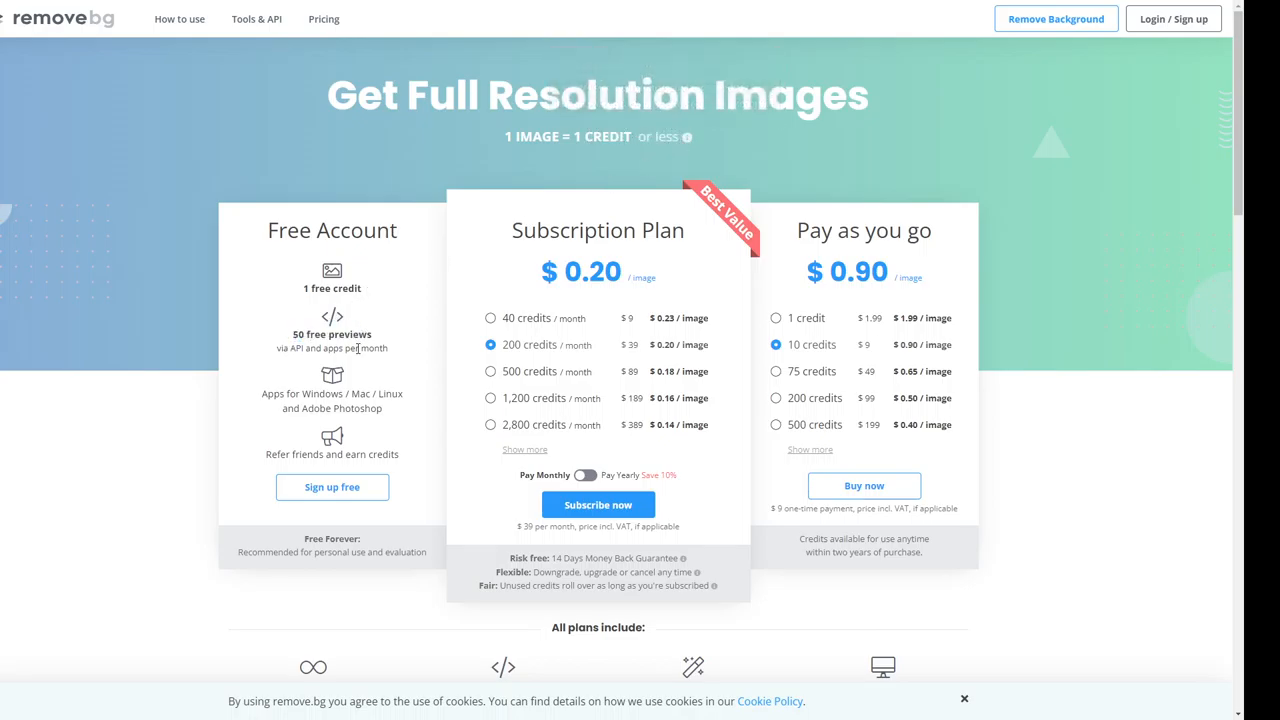
pyautogui.doubleClick(374, 348)
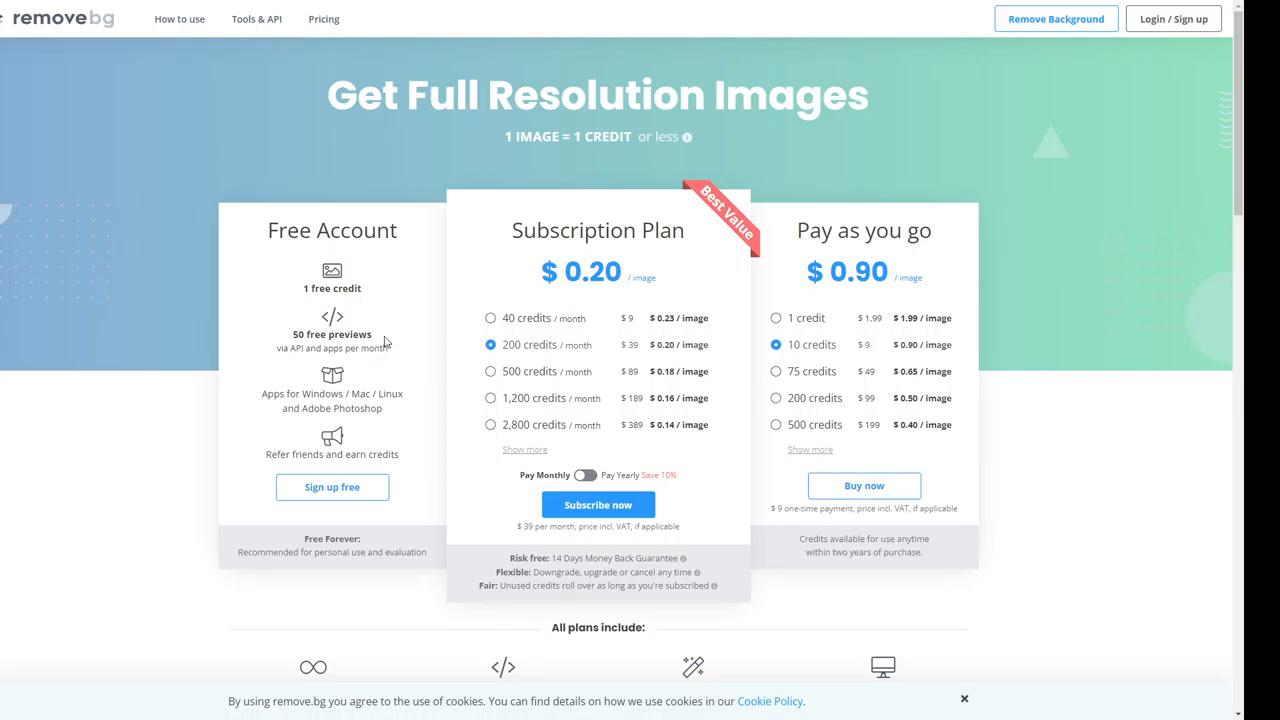
pyautogui.moveTo(380, 336)
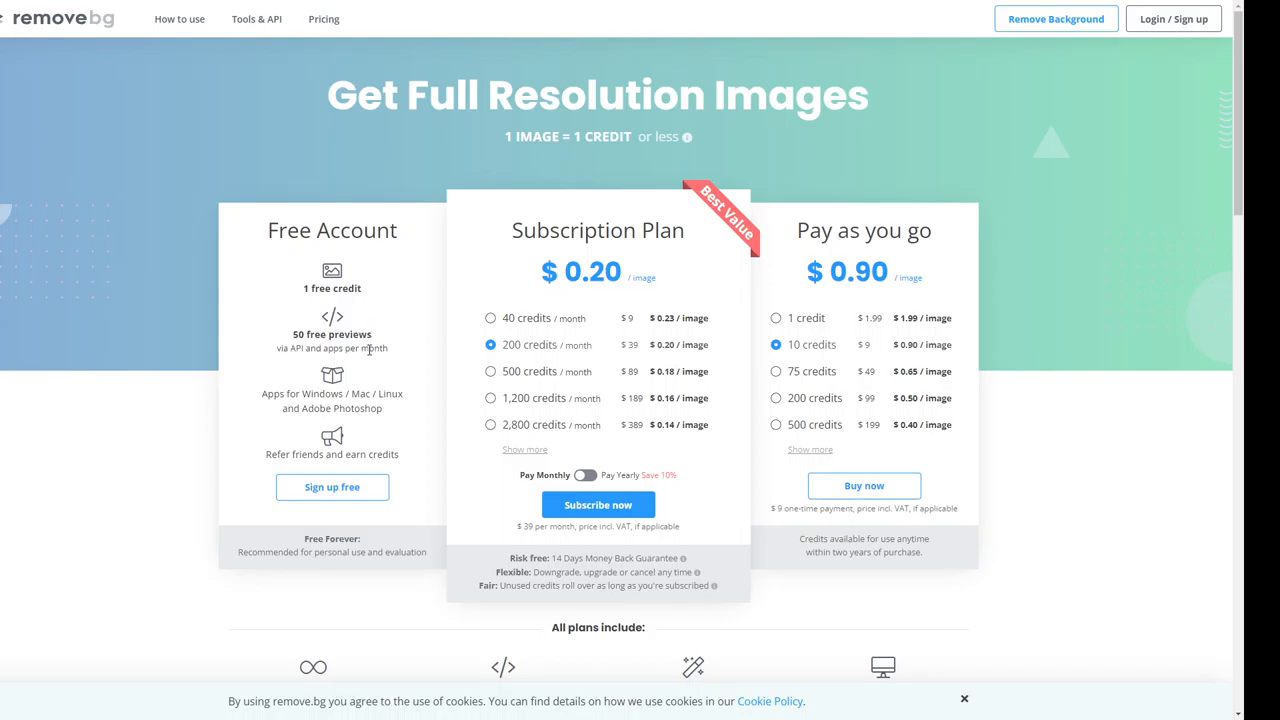
pyautogui.moveTo(640, 256)
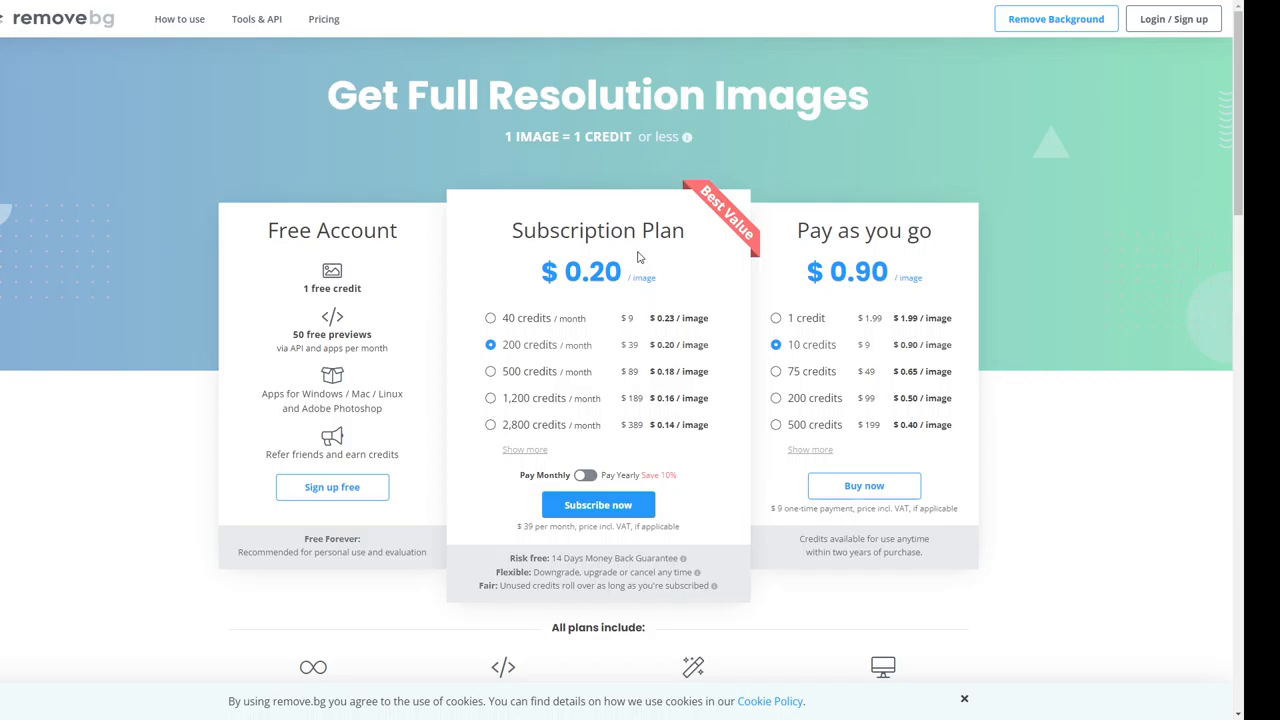
pyautogui.moveTo(548, 400)
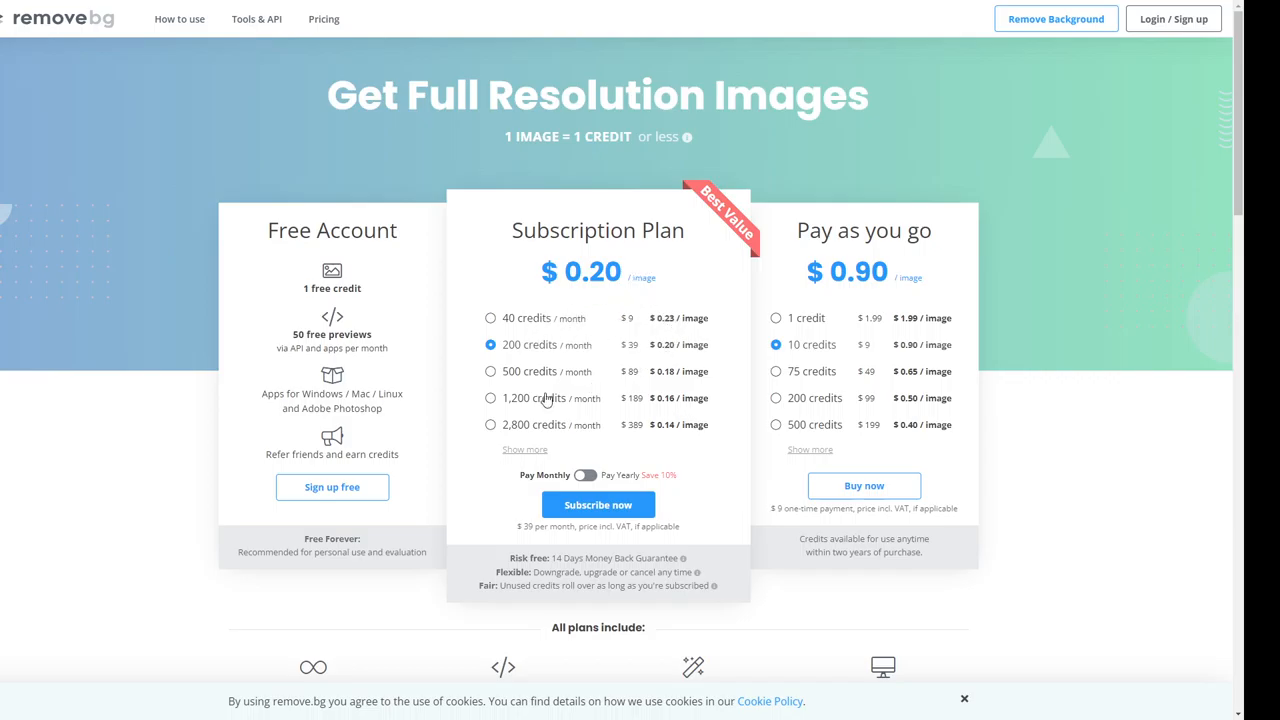
pyautogui.moveTo(688, 442)
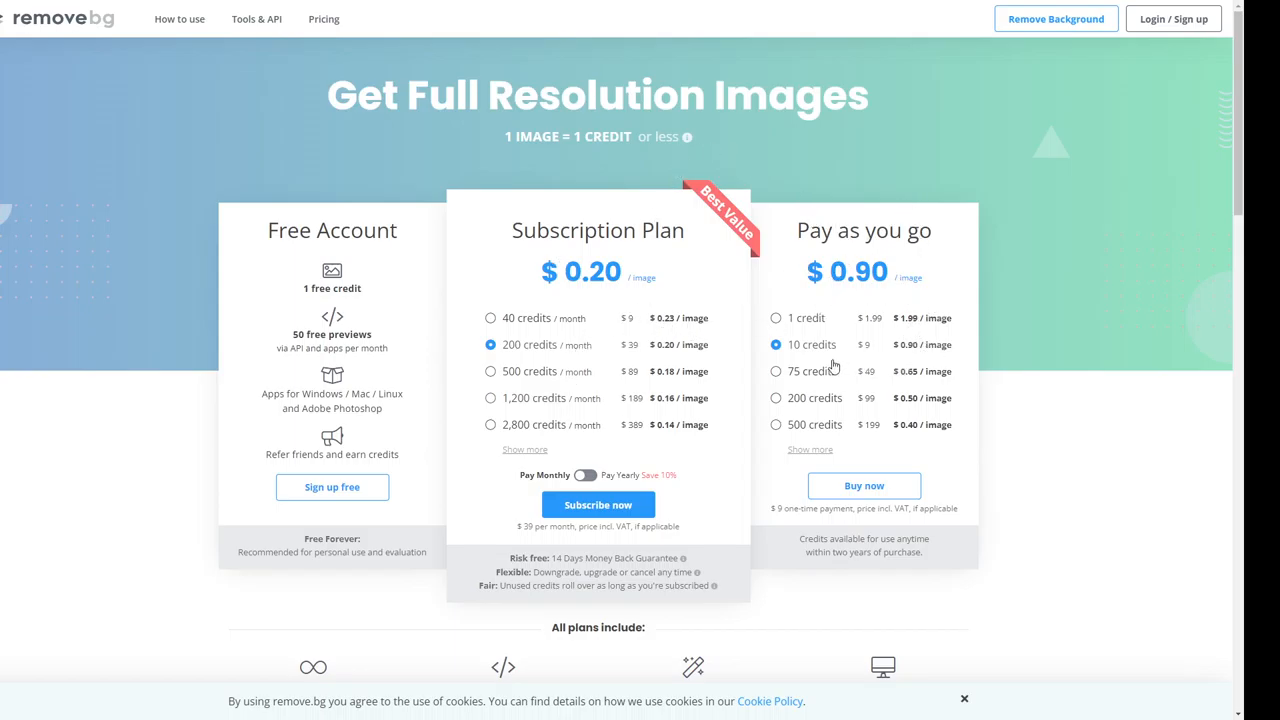
pyautogui.moveTo(740, 96)
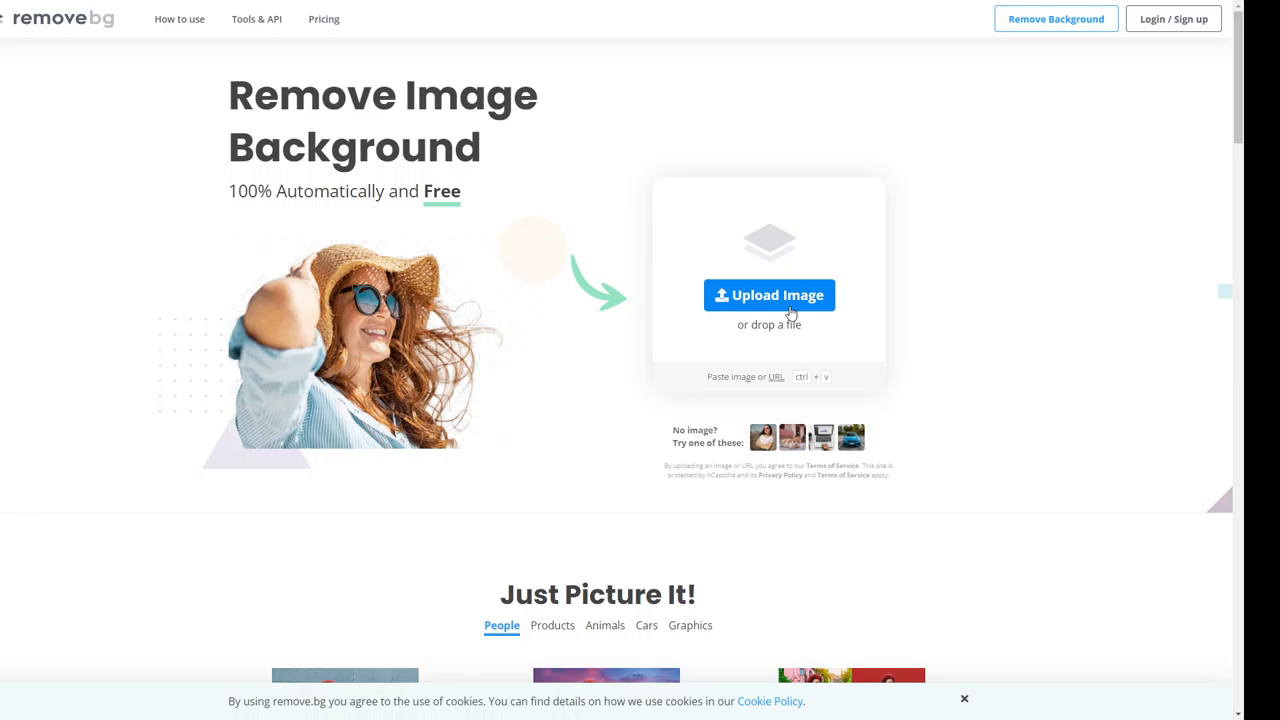
pyautogui.moveTo(998, 250)
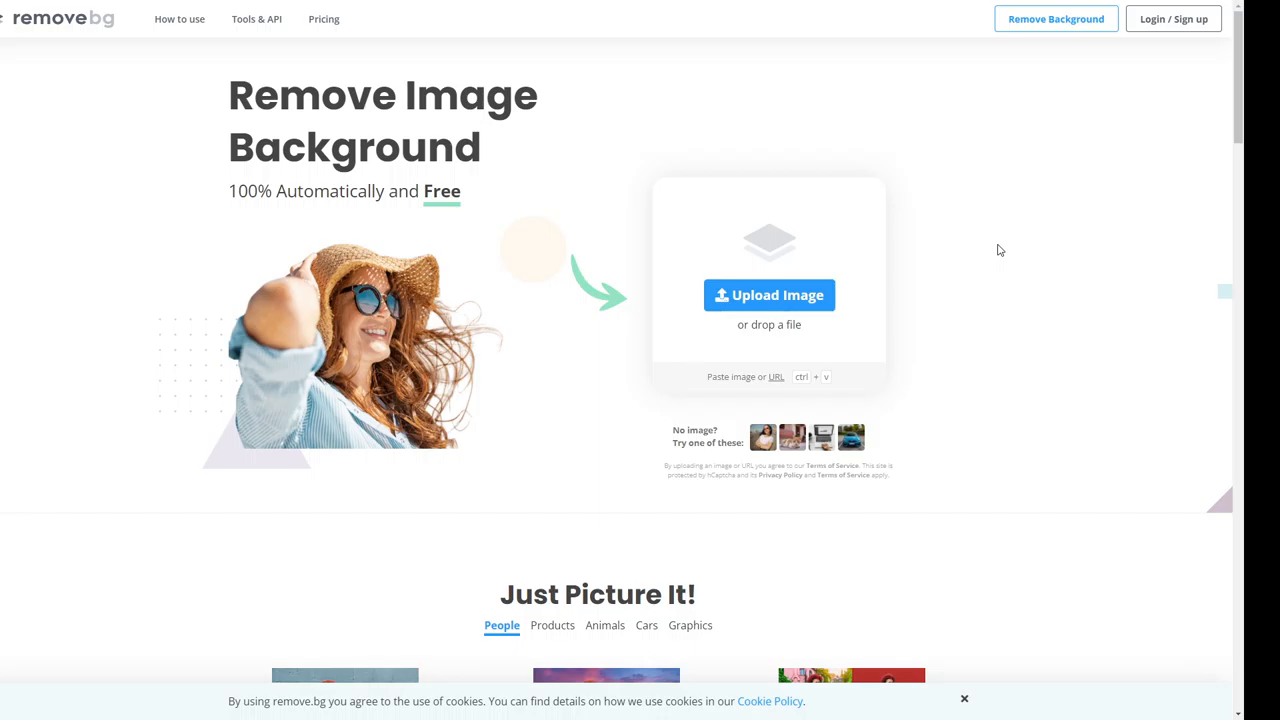